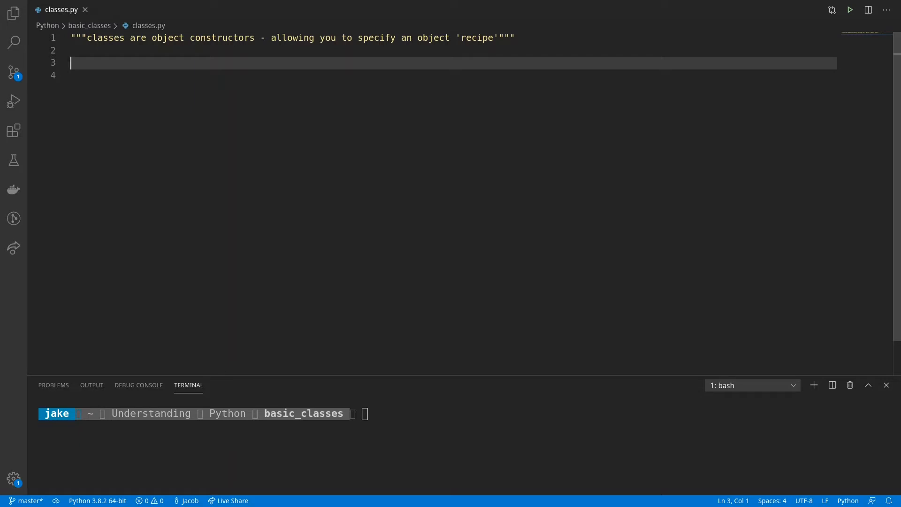
# Define class Basic with class variable test_var = 5 under the docstring.
pyautogui.write('class')
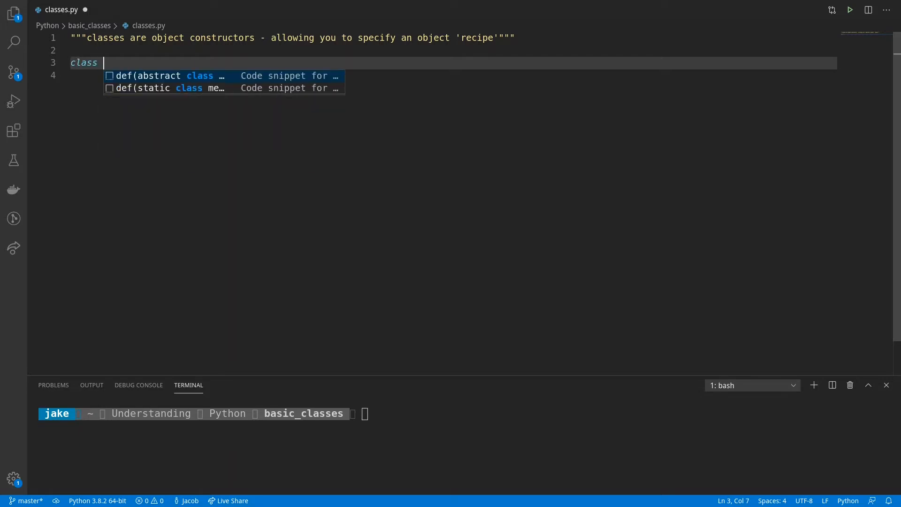
pyautogui.write('Basic:')
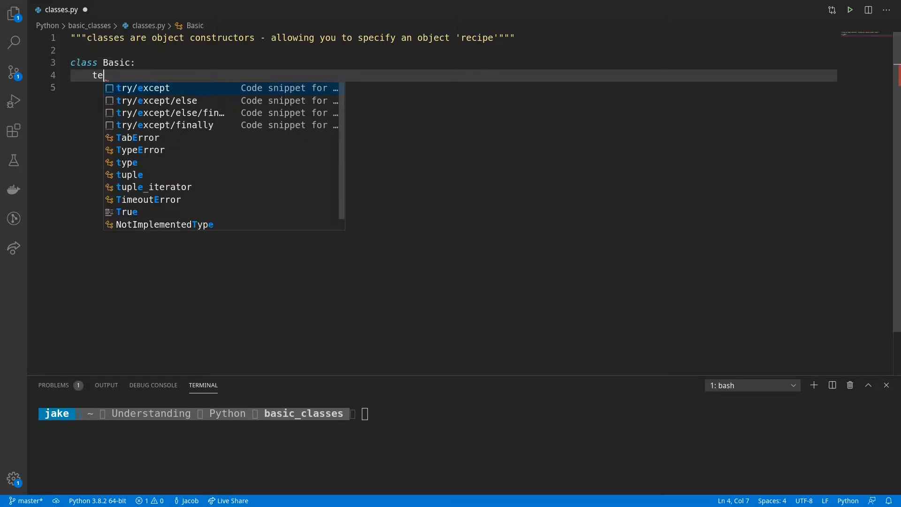
pyautogui.write('st_var =')
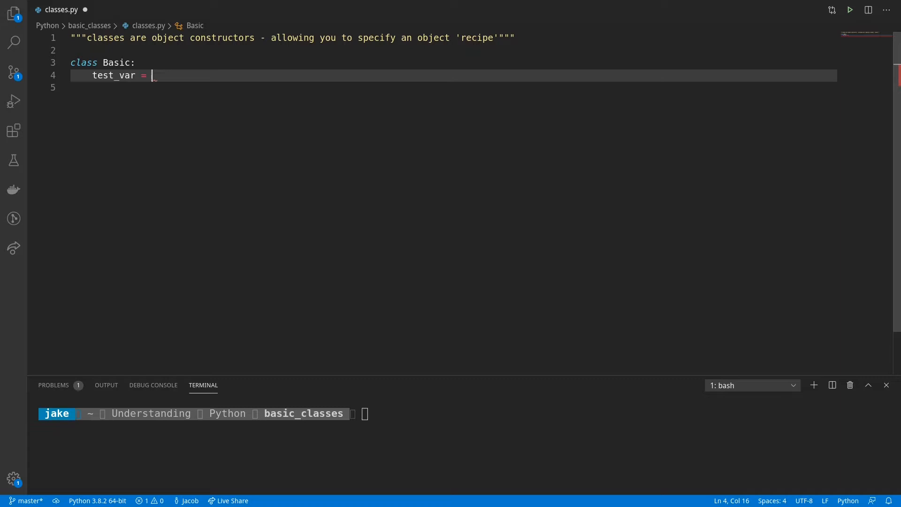
pyautogui.write('5')
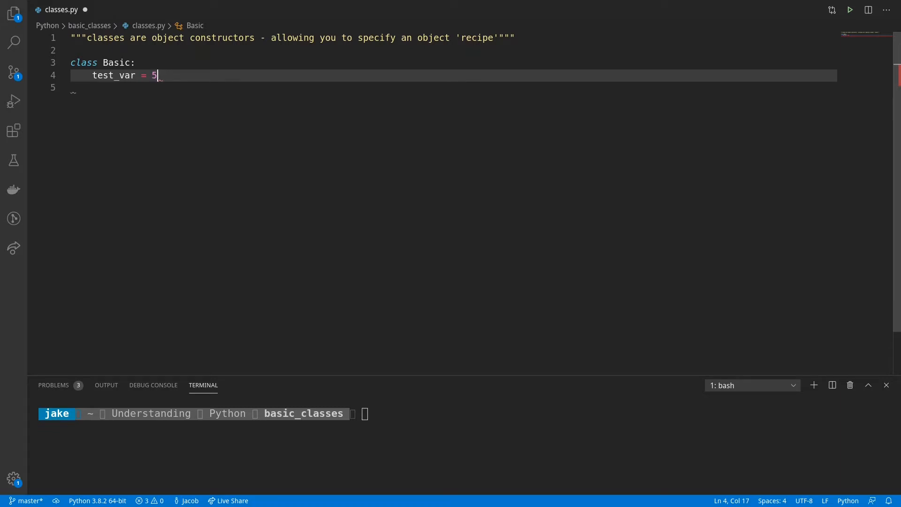
pyautogui.press('enter')
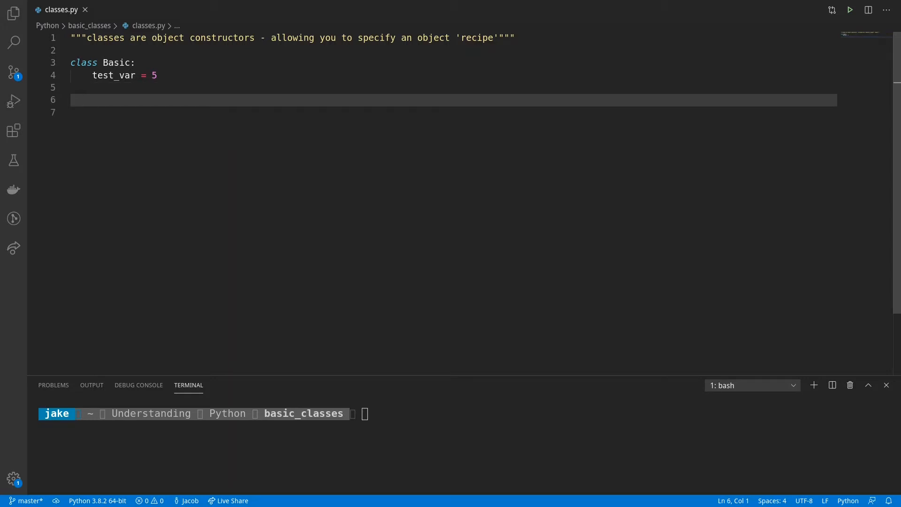
# Create an instance basic_inst = Basic() on the empty line below the class.
pyautogui.click(72, 99)
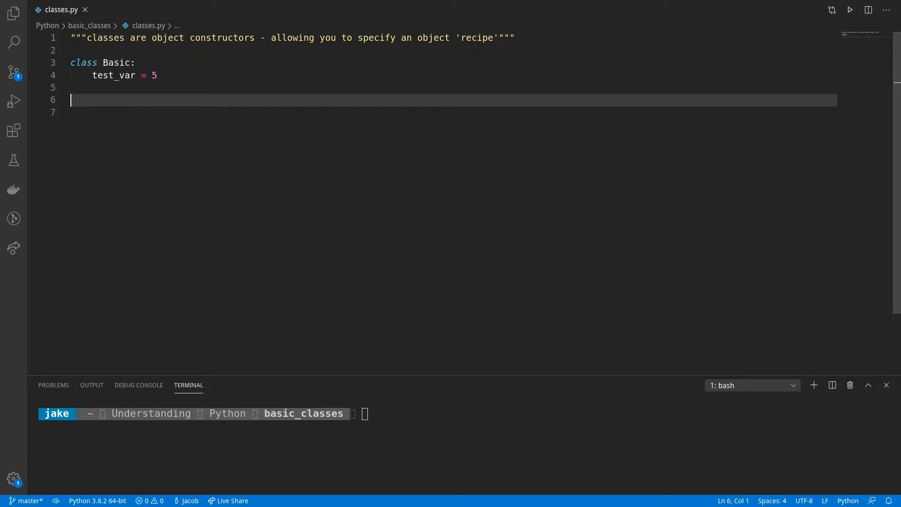
pyautogui.write('basic_')
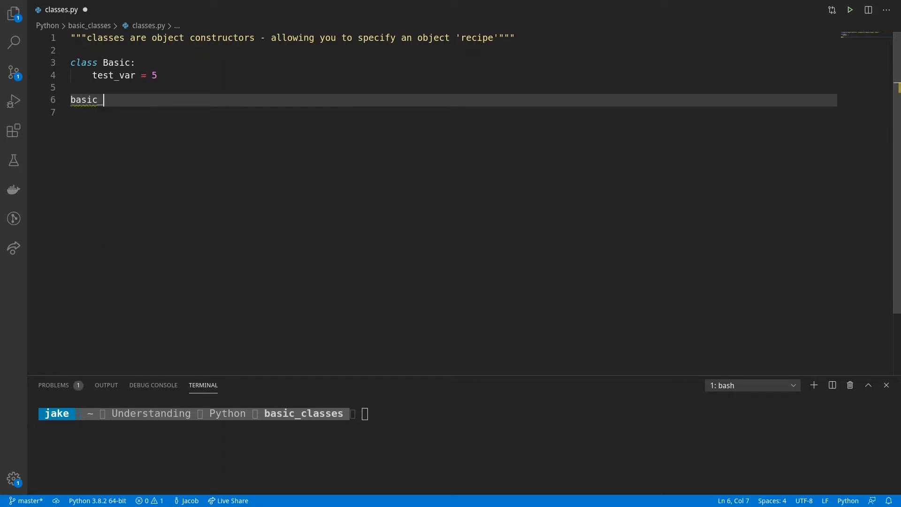
pyautogui.write('inst')
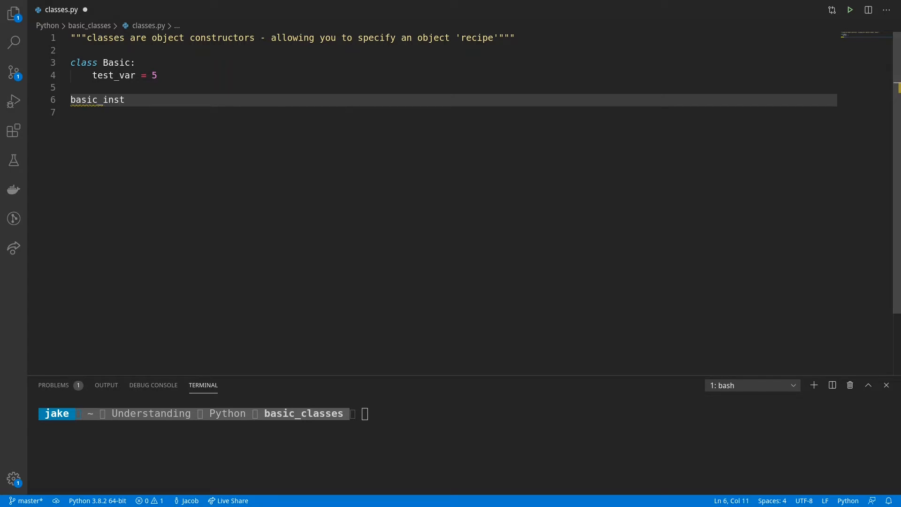
pyautogui.write('=')
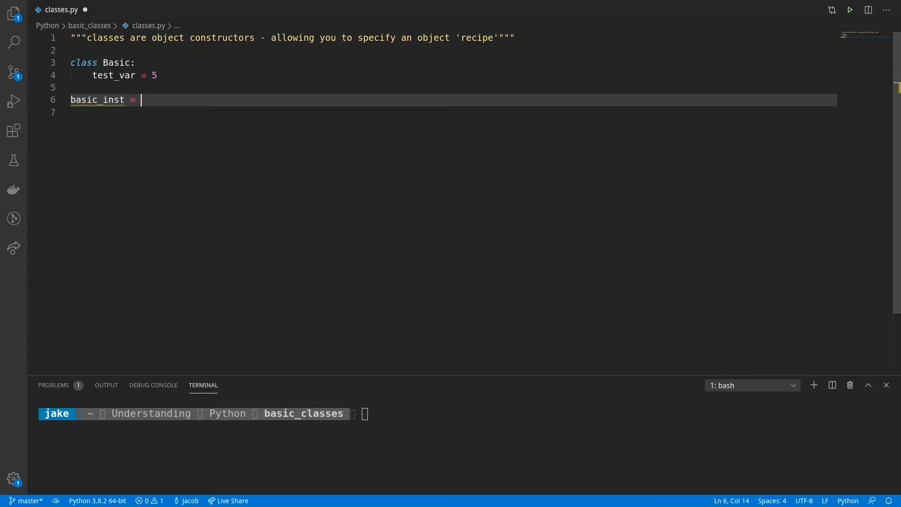
pyautogui.write('Basic(')
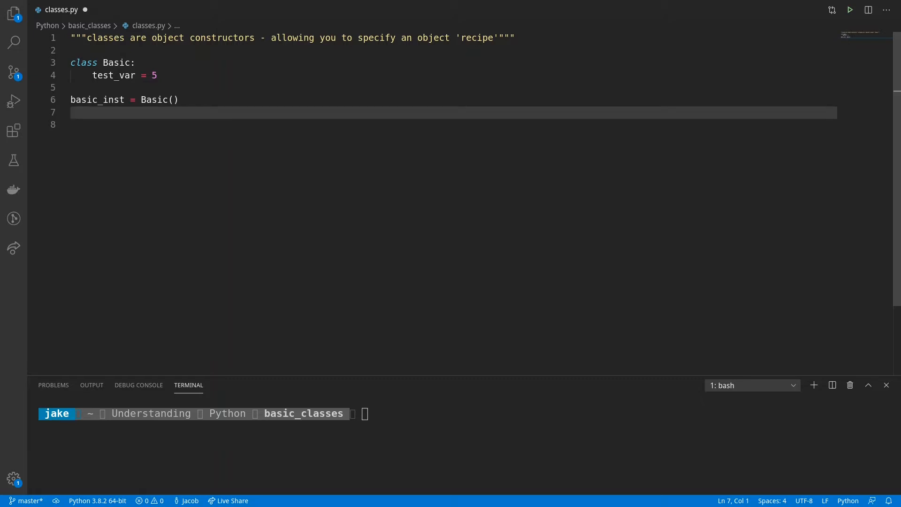
pyautogui.press('Enter')
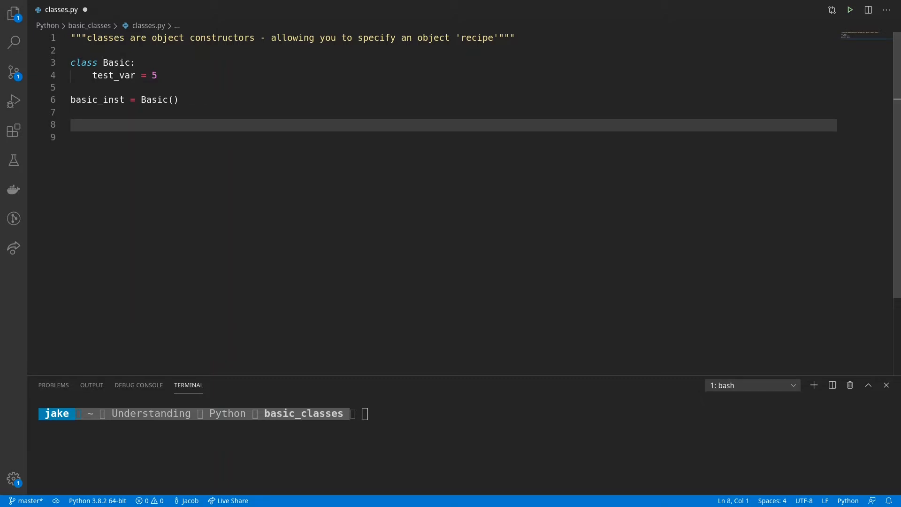
# Add f-string debug prints for Basic, basic_inst and basic_inst.test_var.
pyautogui.write('print(f"{Basic=}")')
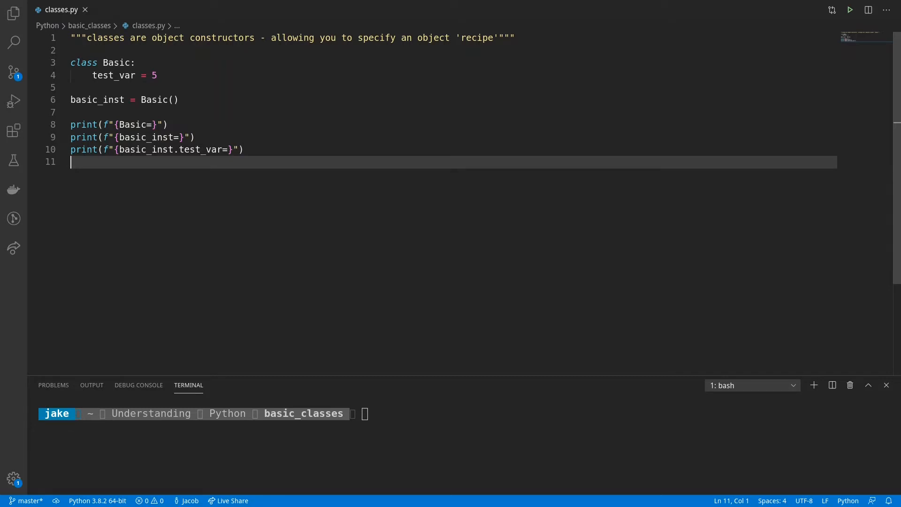
pyautogui.click(850, 10)
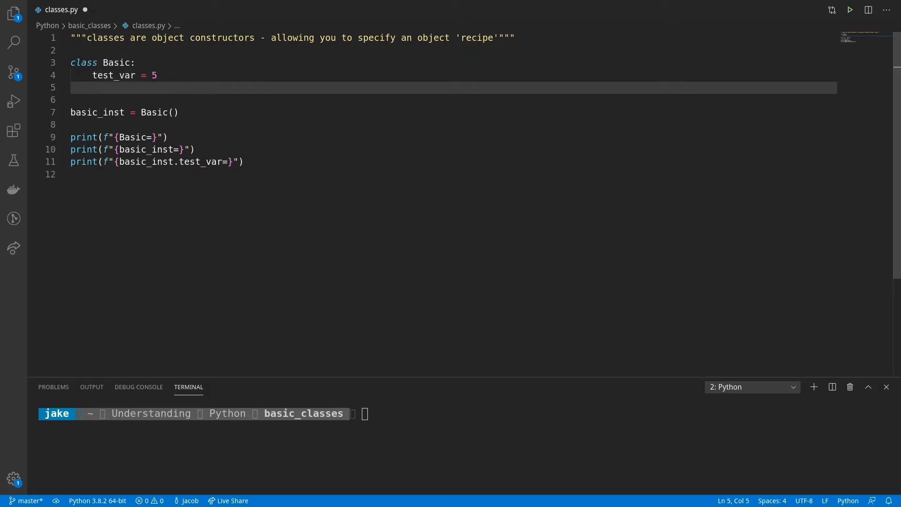
# Add def __init__(self): to Basic with a pass body.
pyautogui.write('def')
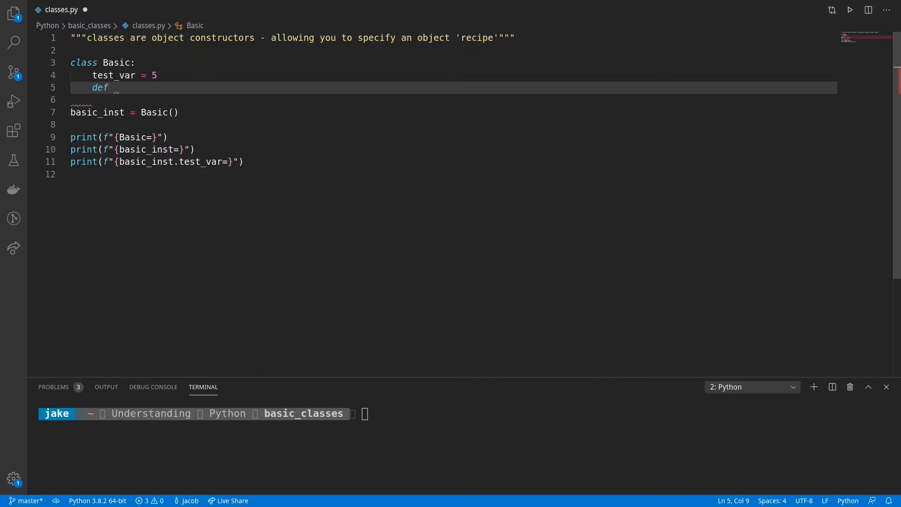
pyautogui.write('__init')
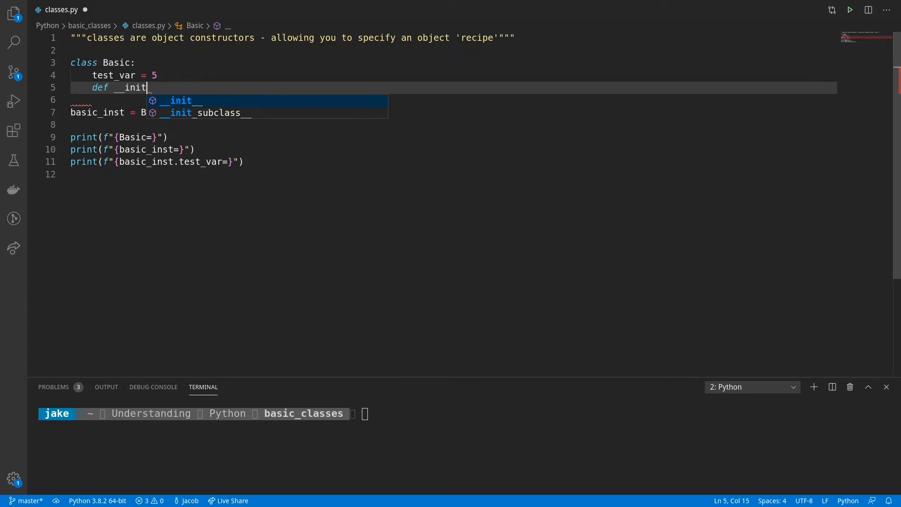
pyautogui.write('__')
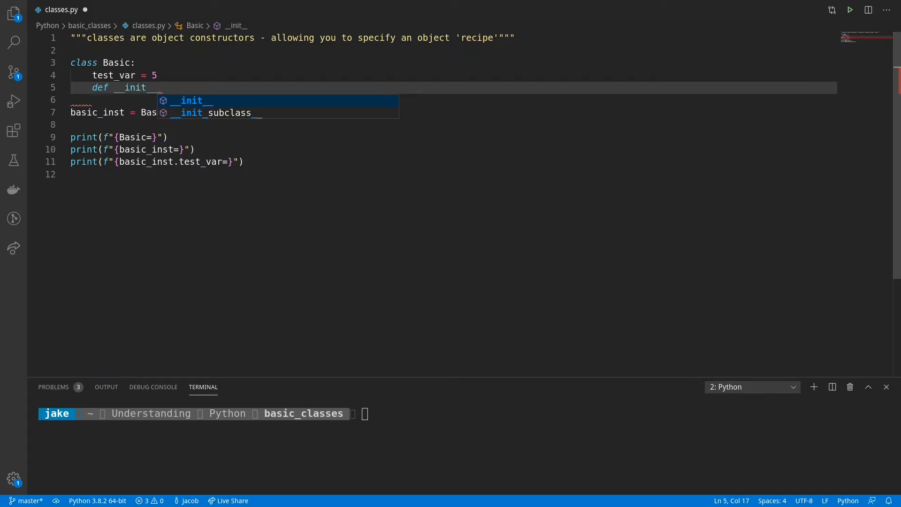
pyautogui.write('(self):')
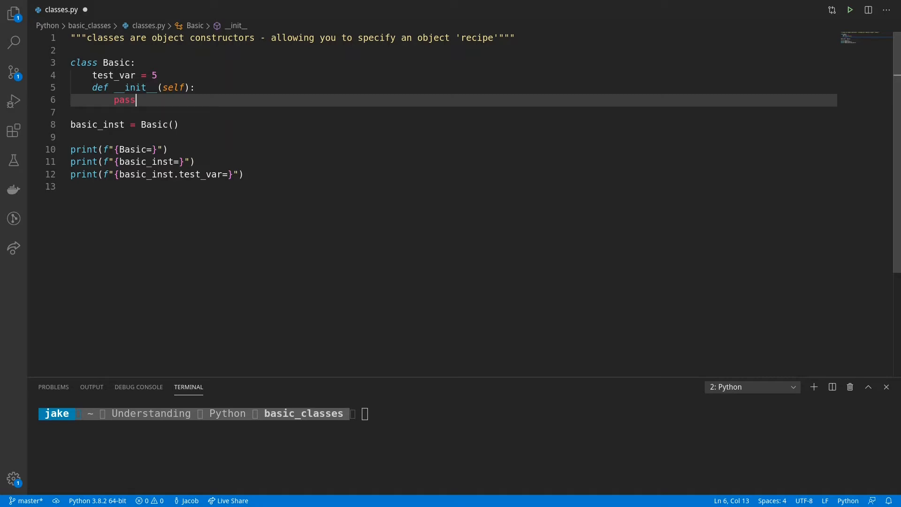
# Extend the __init__ signature with defaults a=1, b=2, c=3.
pyautogui.write(', a=')
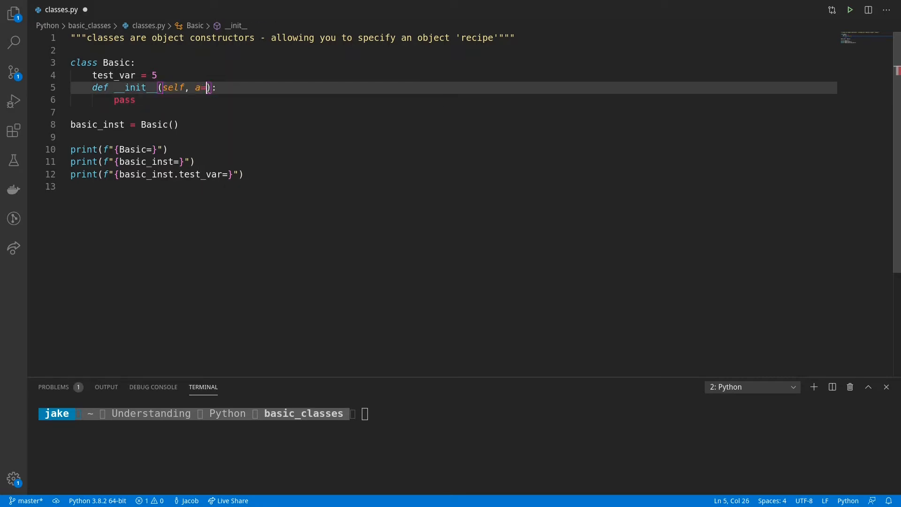
pyautogui.write('1, b')
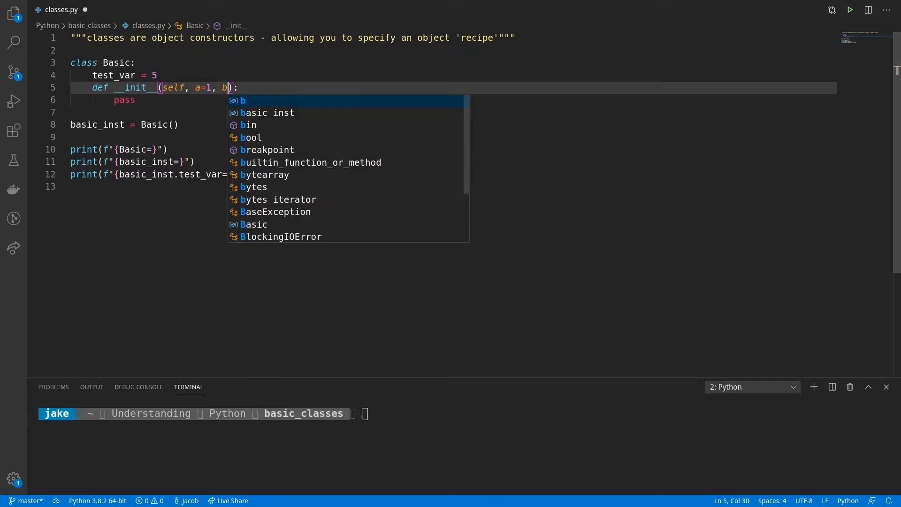
pyautogui.write('=2, c=3')
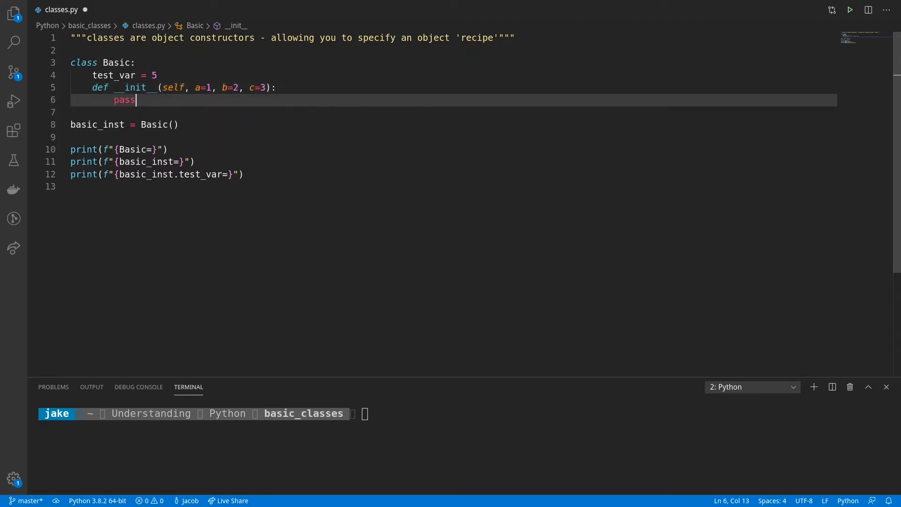
# Replace the pass body with self.a = a.
pyautogui.press('Backspace')
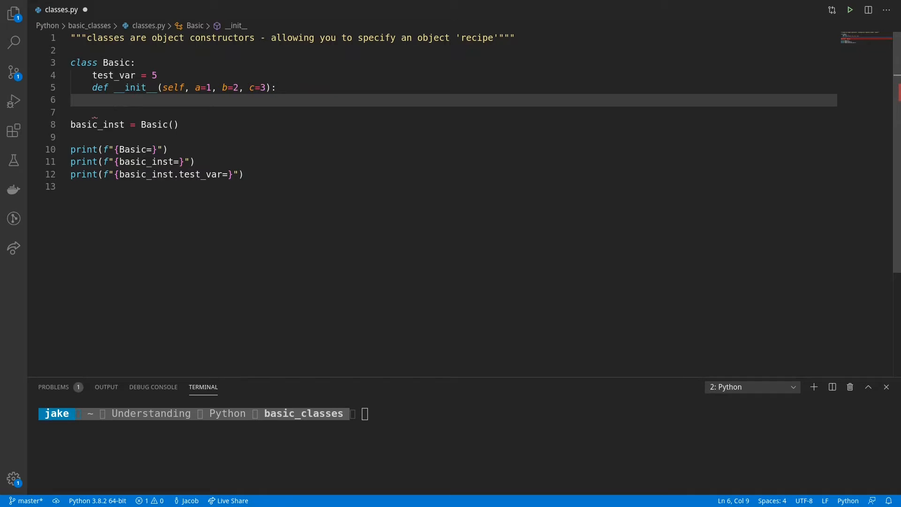
pyautogui.write('sel')
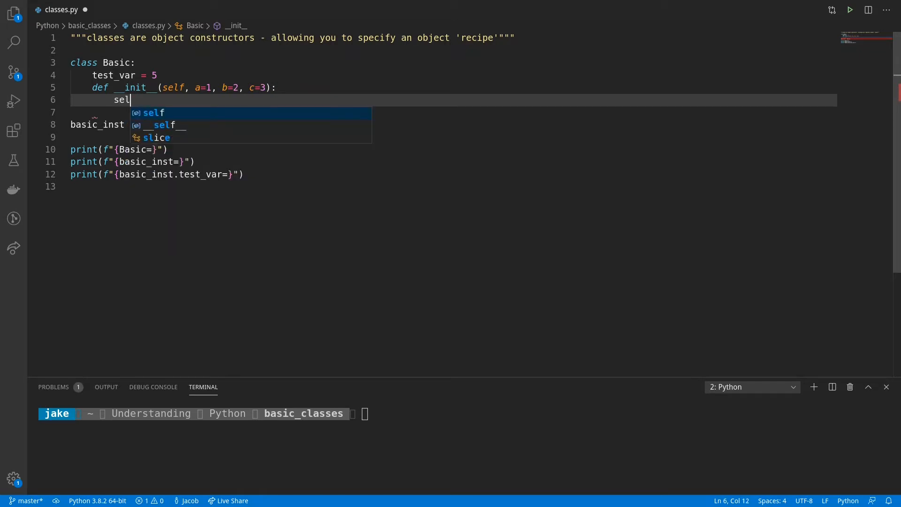
pyautogui.write('f.')
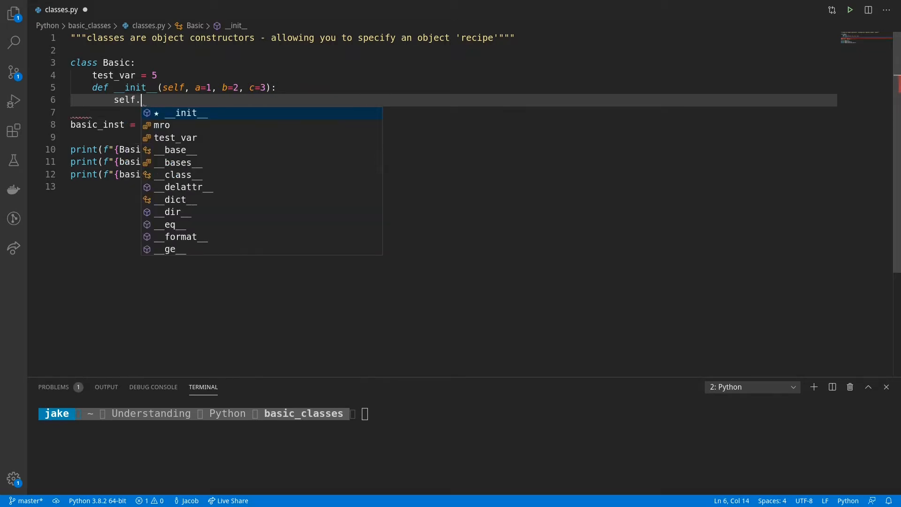
pyautogui.write('a =')
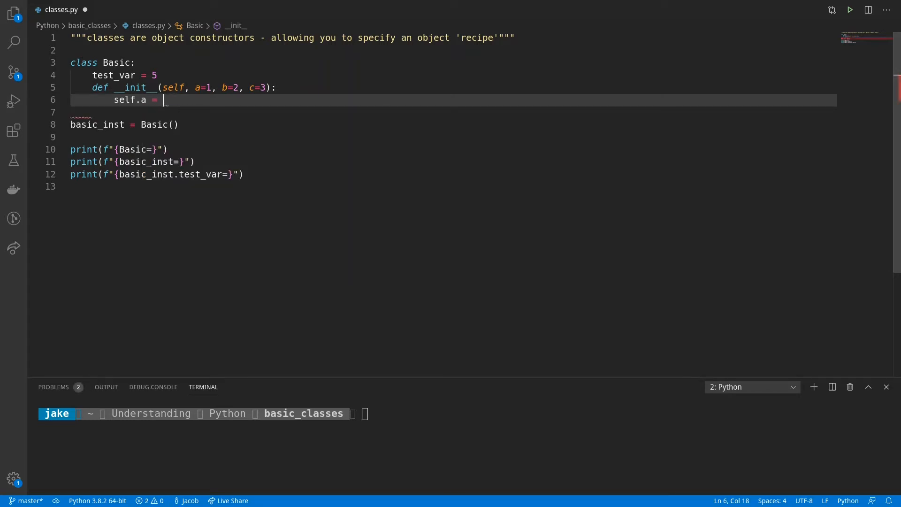
pyautogui.write('a')
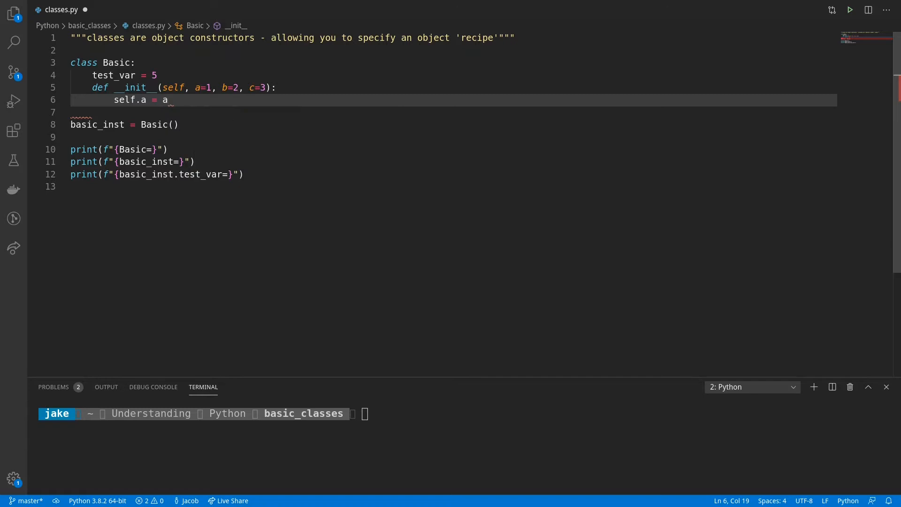
pyautogui.press('enter')
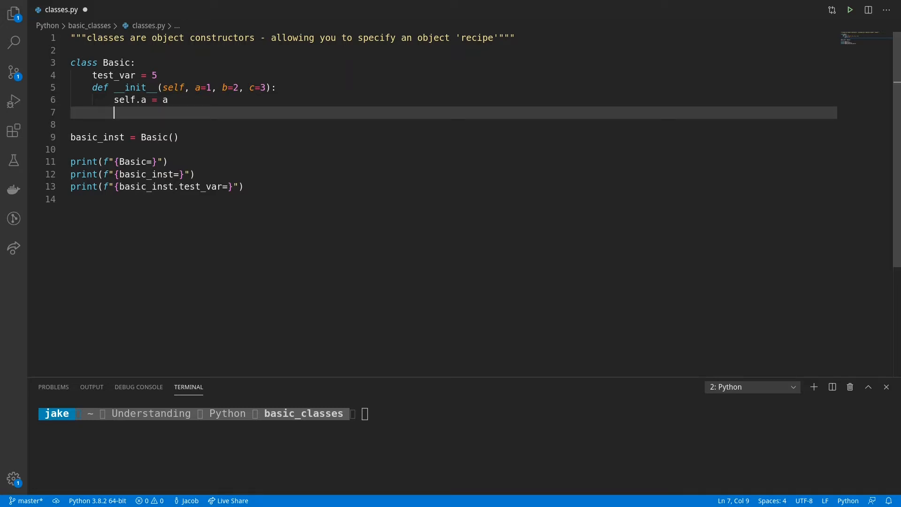
# Store self.b = b and self.c = c in __init__ alongside self.a.
pyautogui.write('self.b = b')
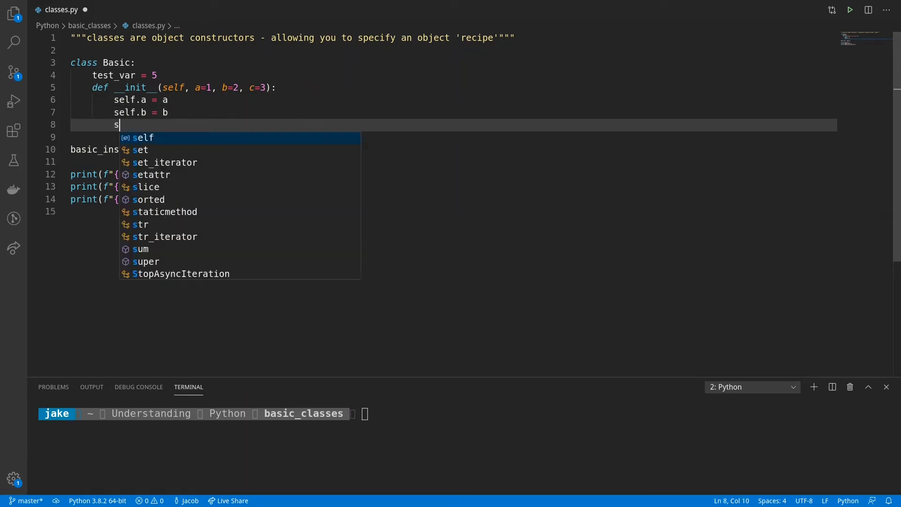
pyautogui.write('elf.c =')
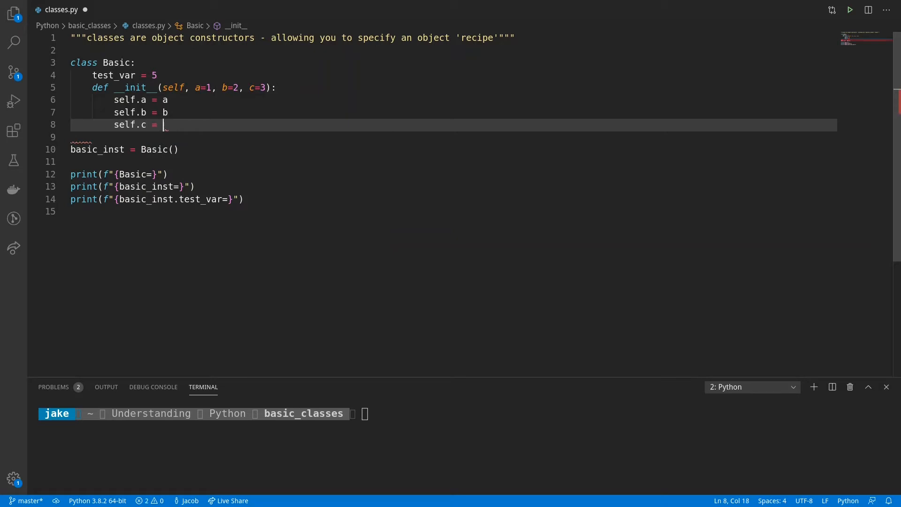
pyautogui.write('c')
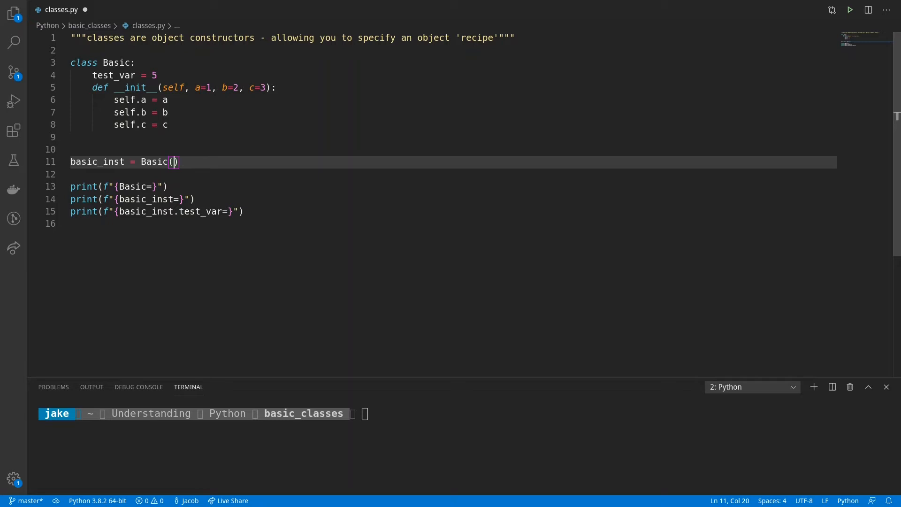
# Change the instance line to basic_inst = Basic(b=17, c="test") and save.
pyautogui.write('b=')
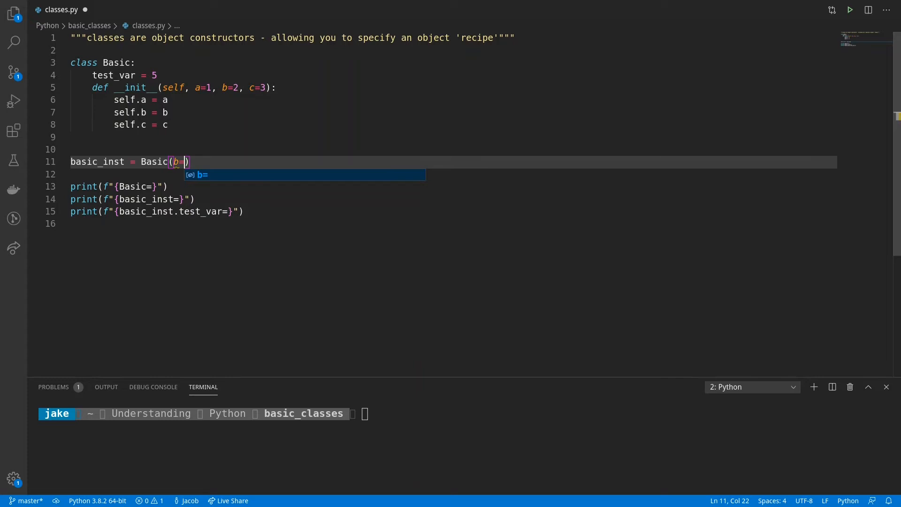
pyautogui.write('17')
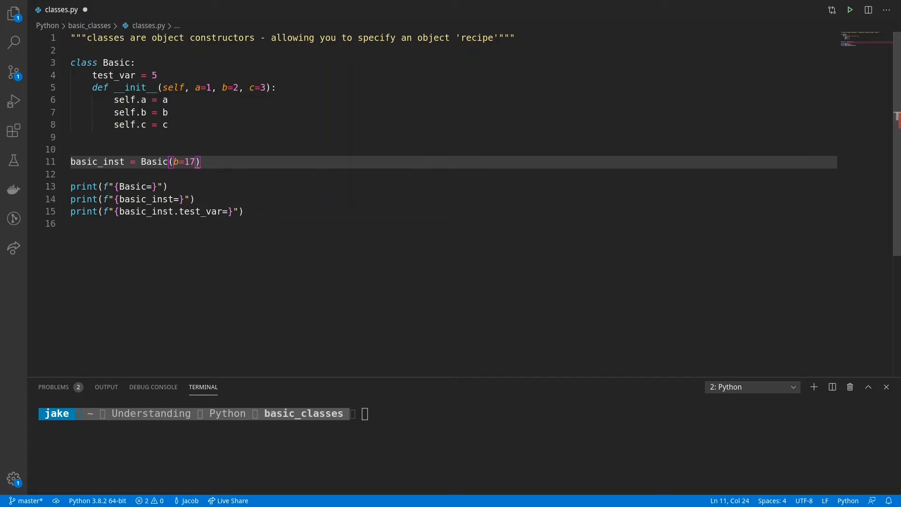
pyautogui.write(', c=')
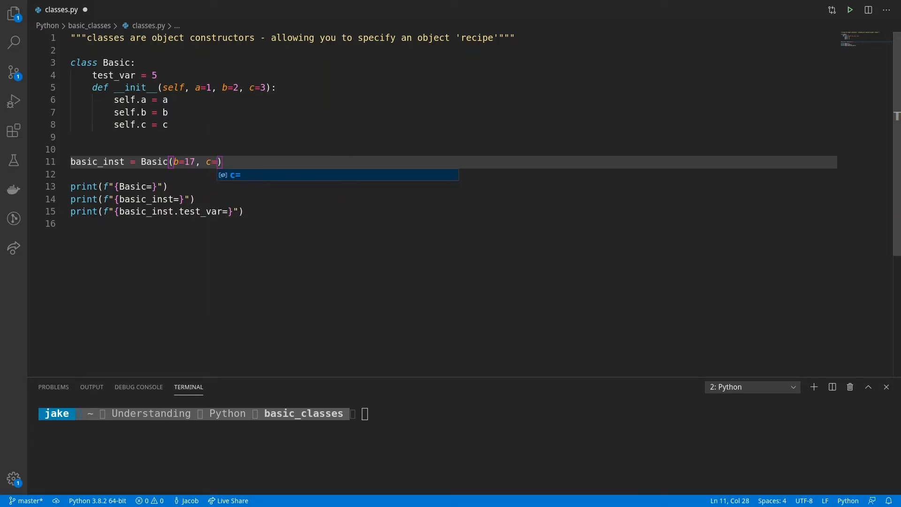
pyautogui.write('"test"')
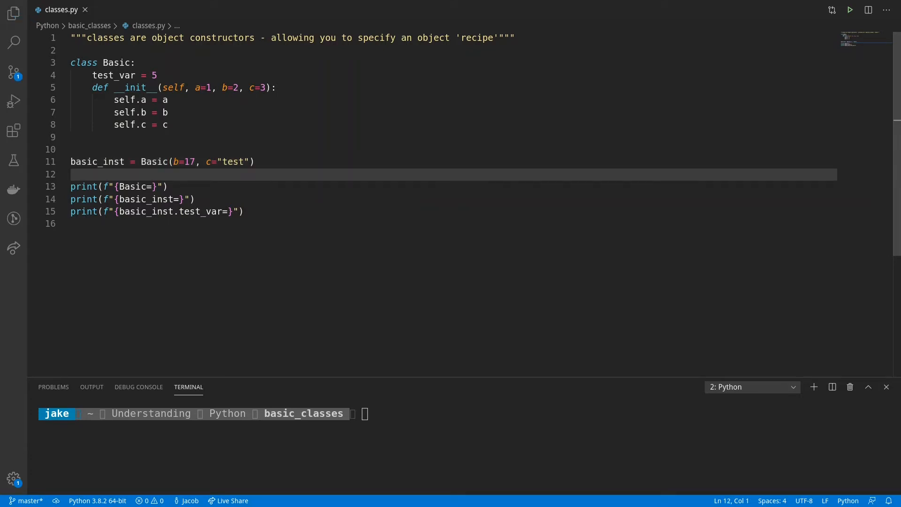
pyautogui.click(72, 175)
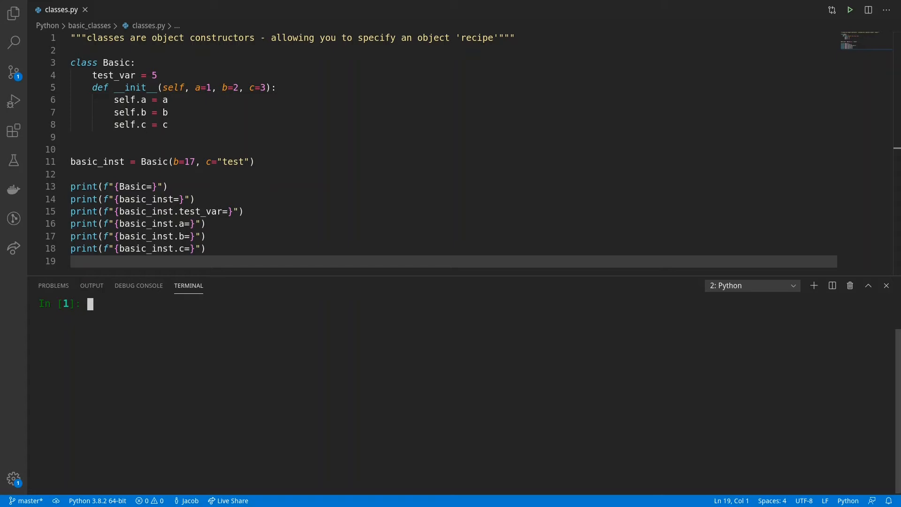
# In IPython, inspect basic_inst.test_var and create basic2 = Basic(), checking basic2.test_var.
pyautogui.write('basic_inst')
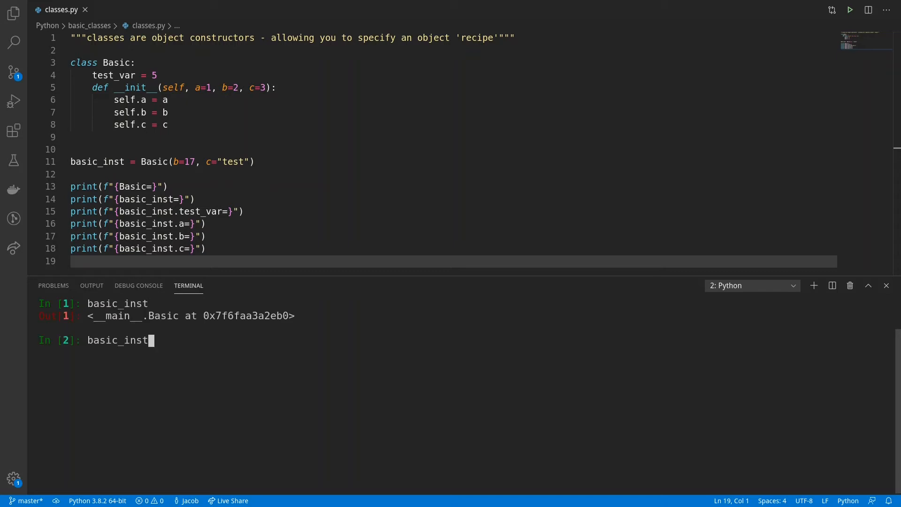
pyautogui.write('.test_var')
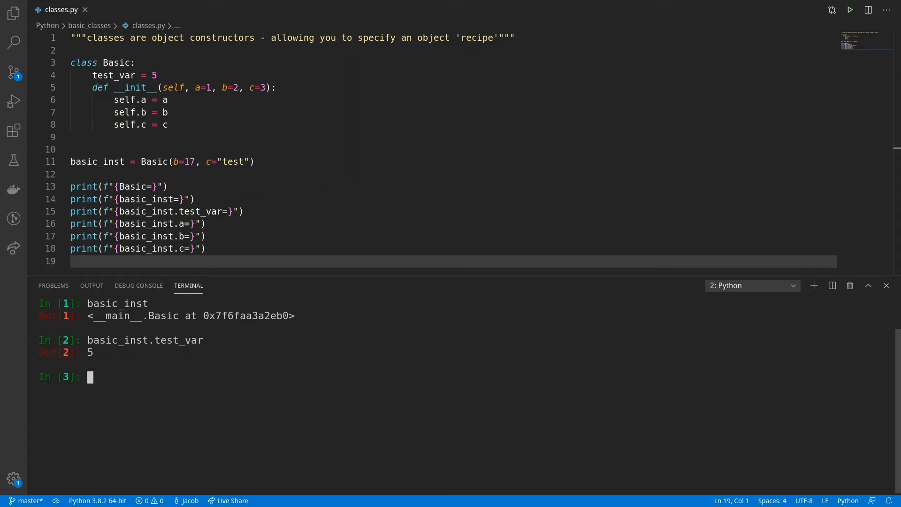
pyautogui.write('basic2 =')
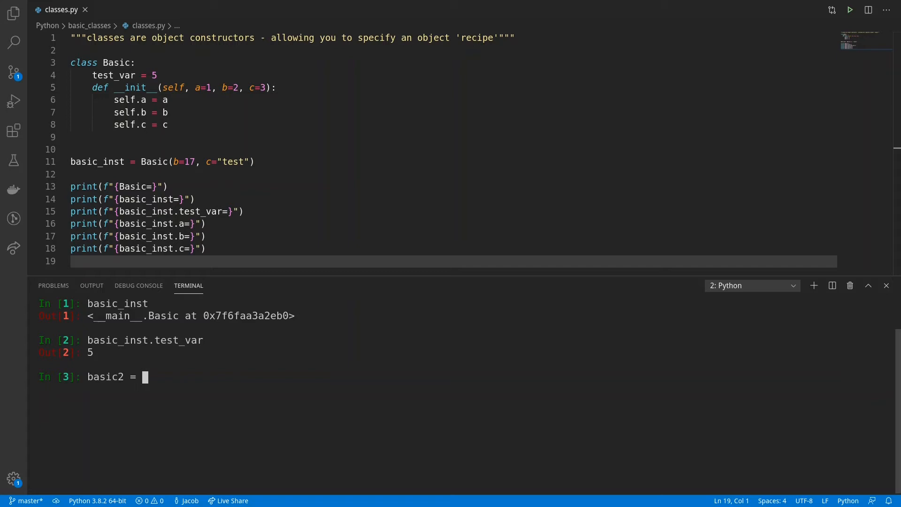
pyautogui.write('Basic(')
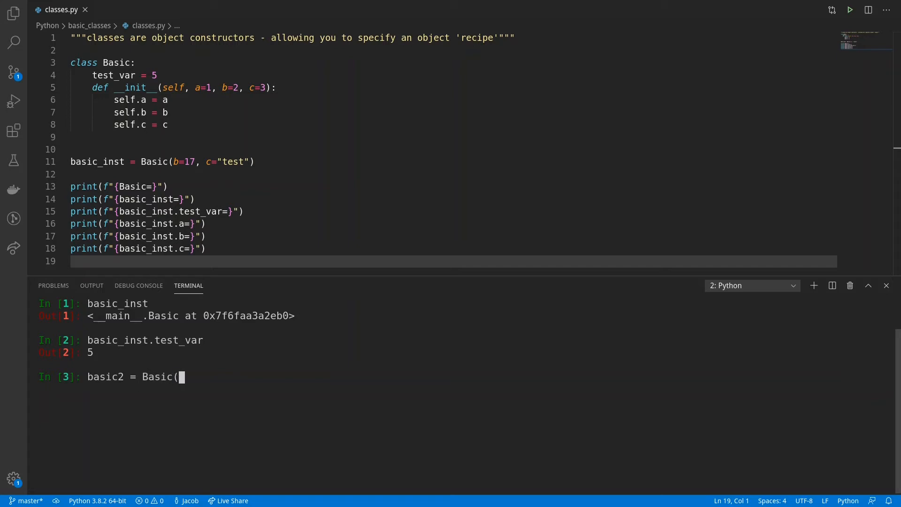
pyautogui.write('basic2')
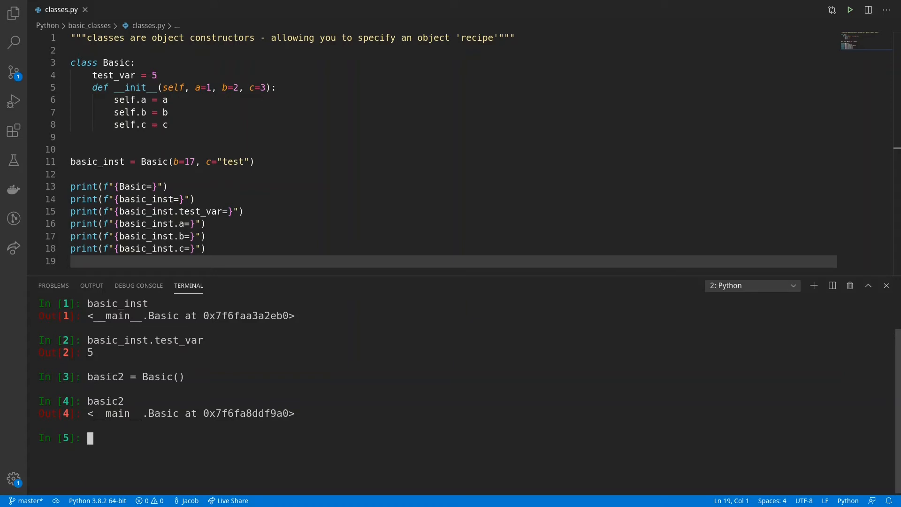
pyautogui.write('basic2.test_var')
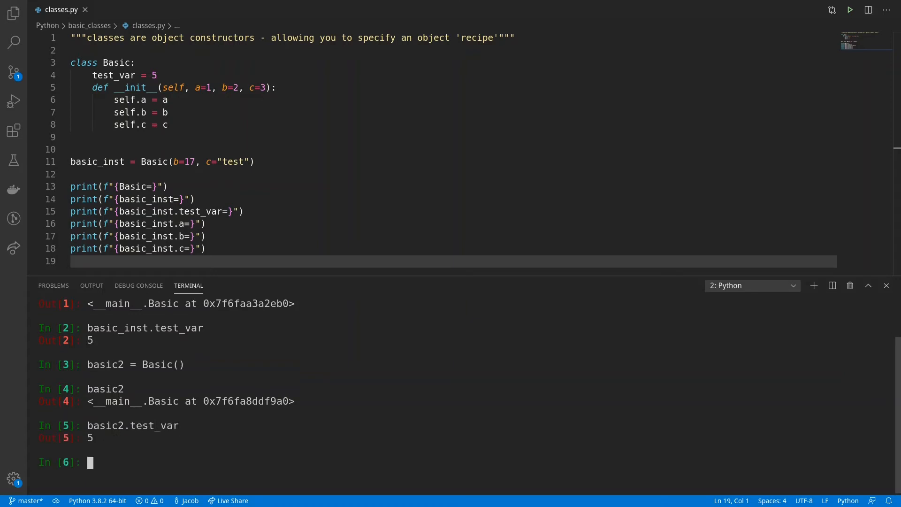
# Set basic_inst.test_var = 7 and confirm basic2.test_var still reports 5.
pyautogui.write('basic')
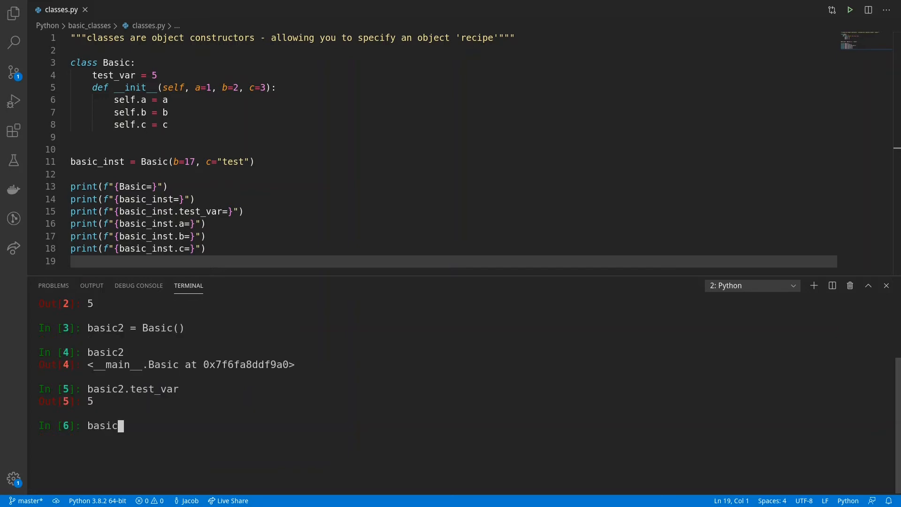
pyautogui.write('_inst.')
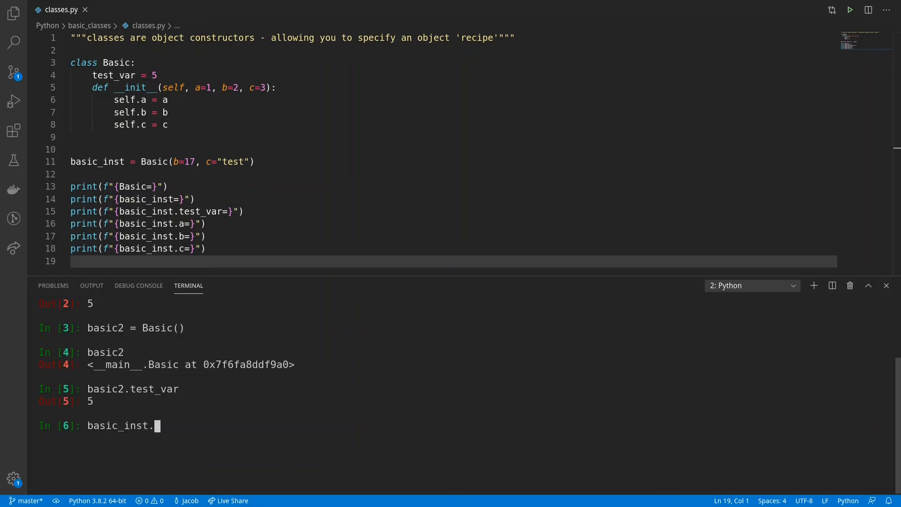
pyautogui.write('test_var =')
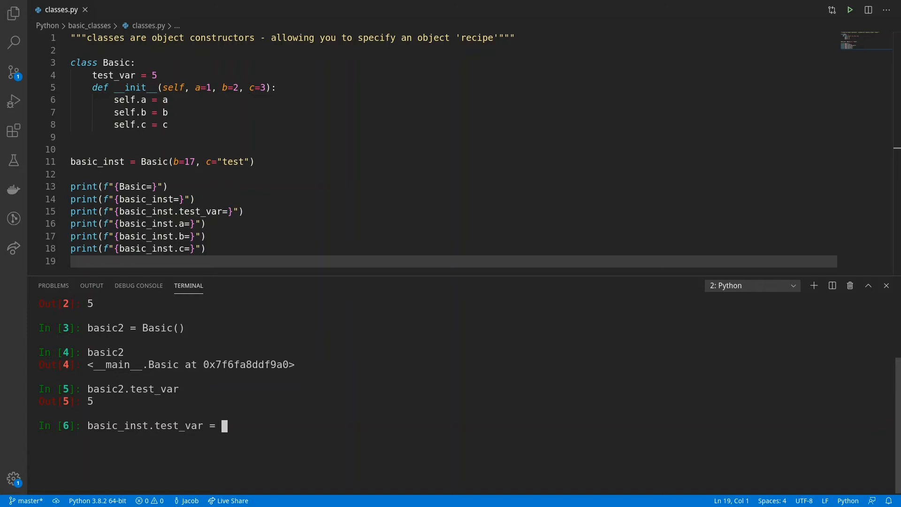
pyautogui.write('7')
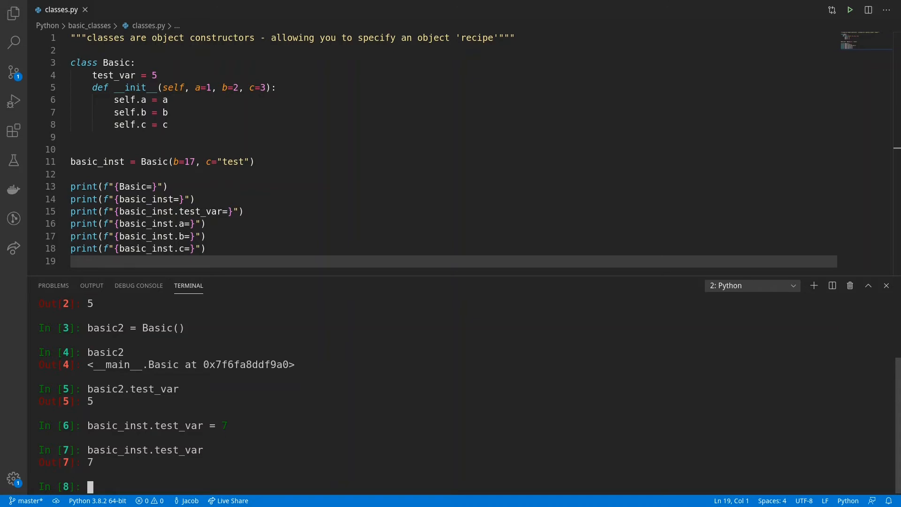
pyautogui.write('basic2.test_var')
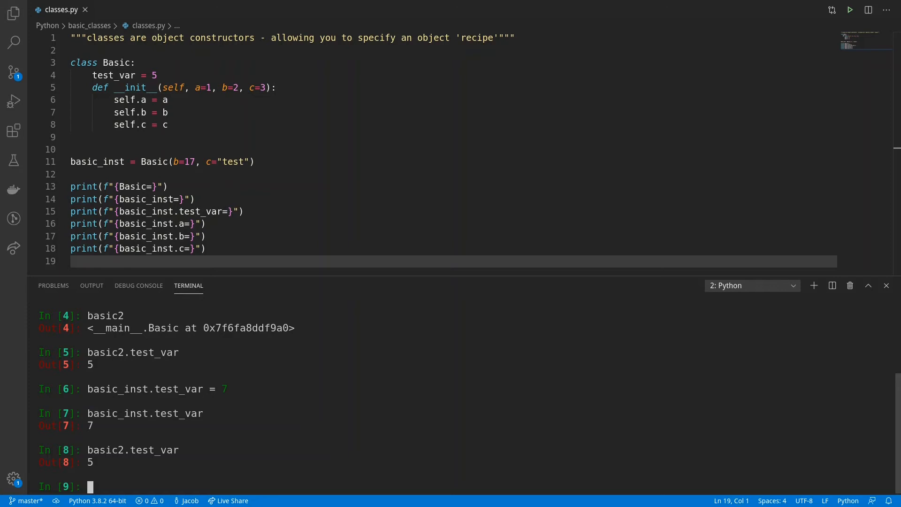
# Reassign the class variable with Basic.test_var = "changed".
pyautogui.write('Bas')
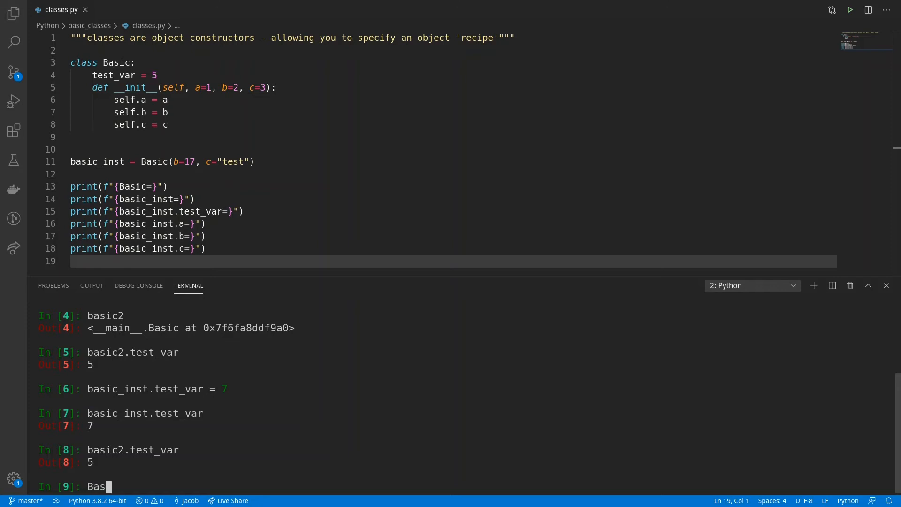
pyautogui.write('ic.')
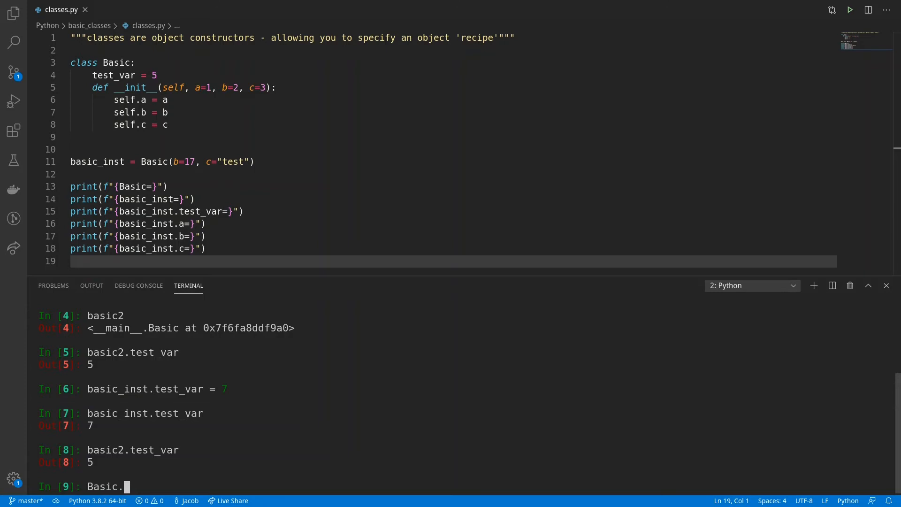
pyautogui.write('test')
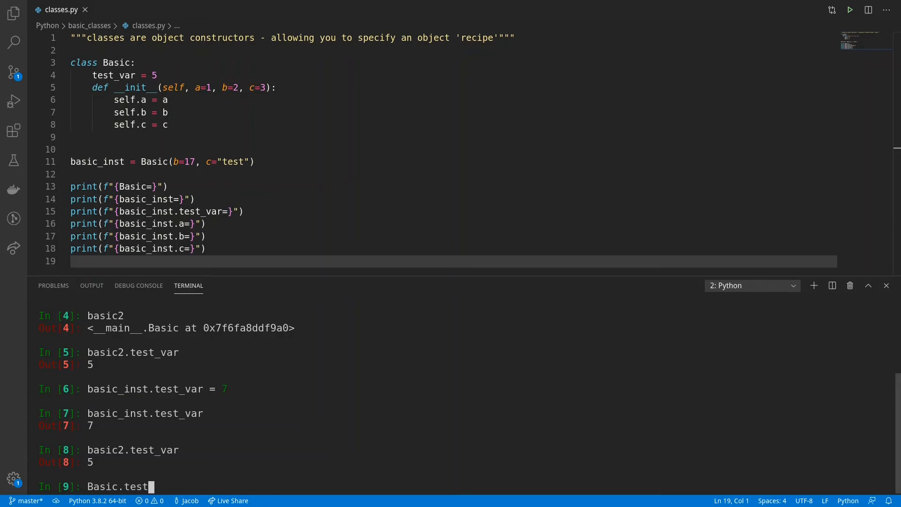
pyautogui.write('_var =')
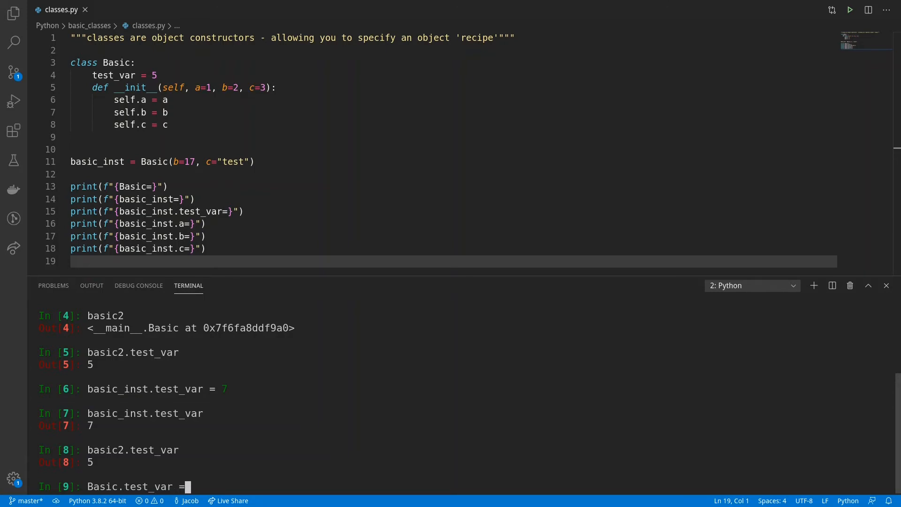
pyautogui.write('"changed')
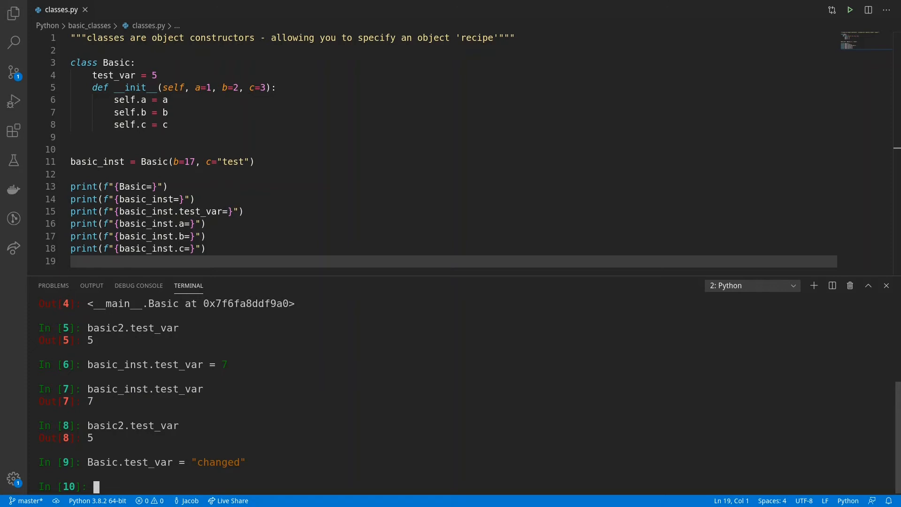
# Compare basic_inst.test_var (7) with basic2.test_var ('changed') and Basic.test_var.
pyautogui.write('basic_')
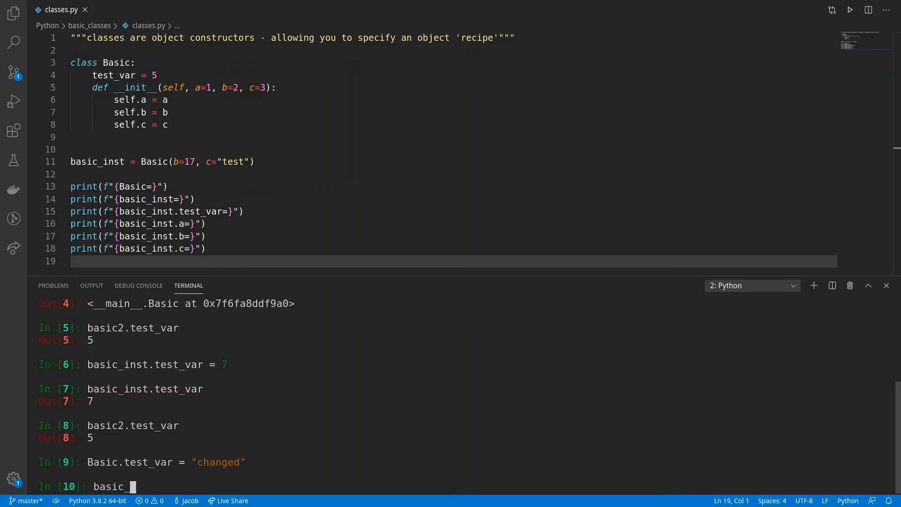
pyautogui.write('inst.test_var')
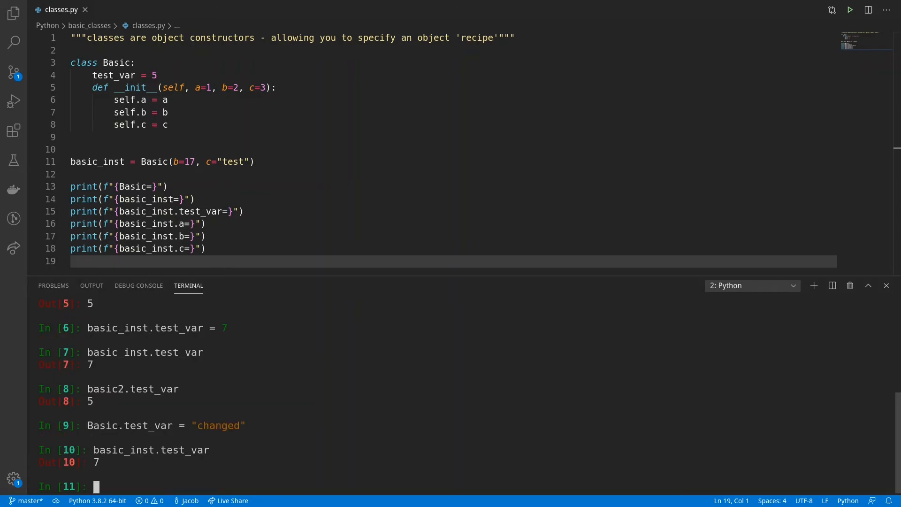
pyautogui.write('basic2.test_var')
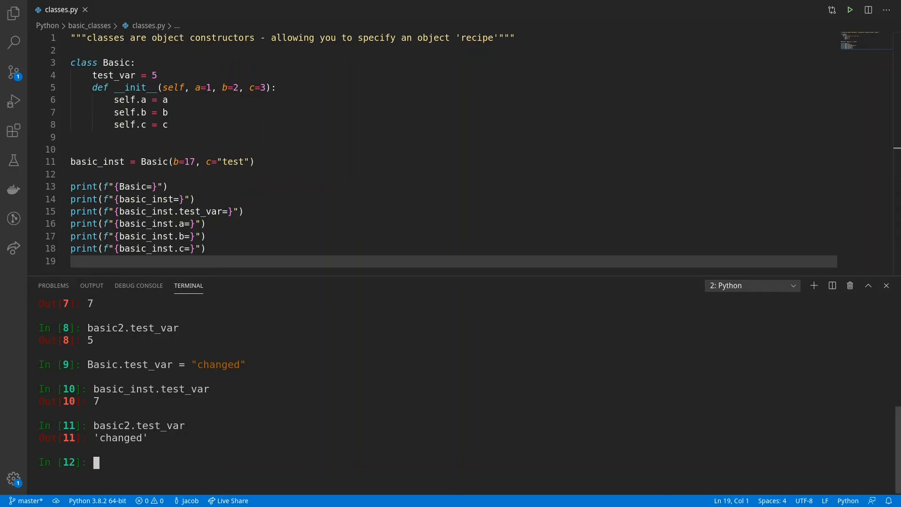
pyautogui.write('Basic.')
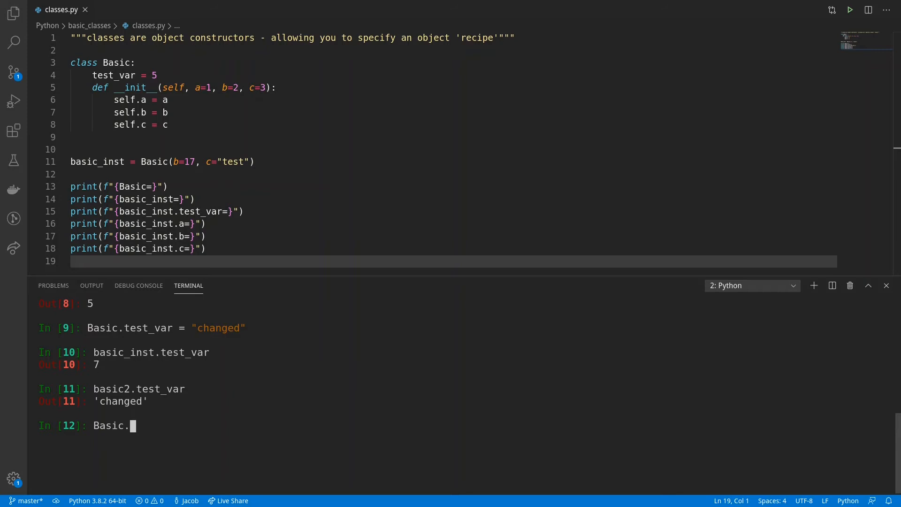
# Set Basic.a = "bad" and check basic2.a and basic_inst.a still equal 1.
pyautogui.write('a')
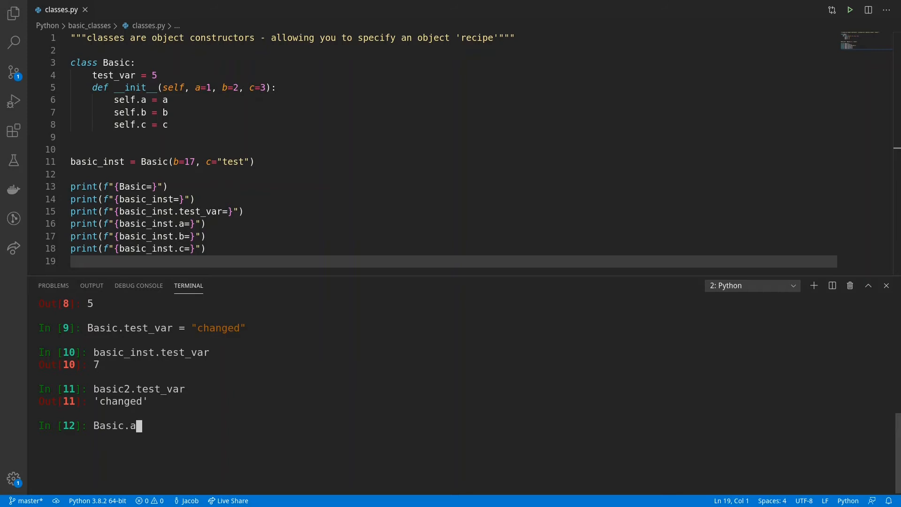
pyautogui.write('= "bad"')
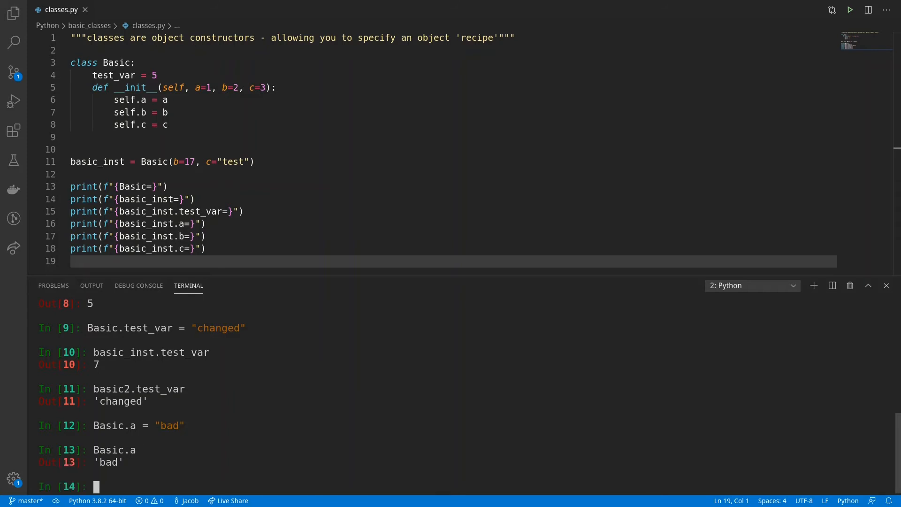
pyautogui.write('basic2.a')
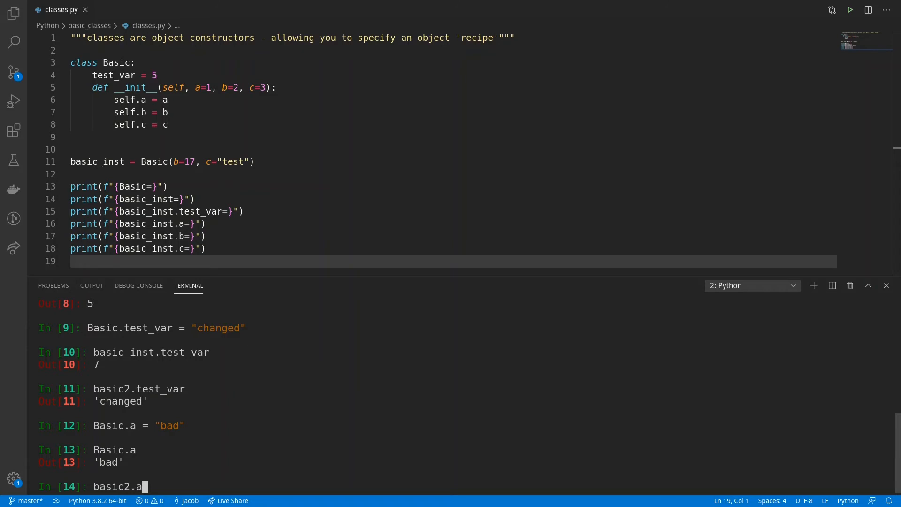
pyautogui.press('enter')
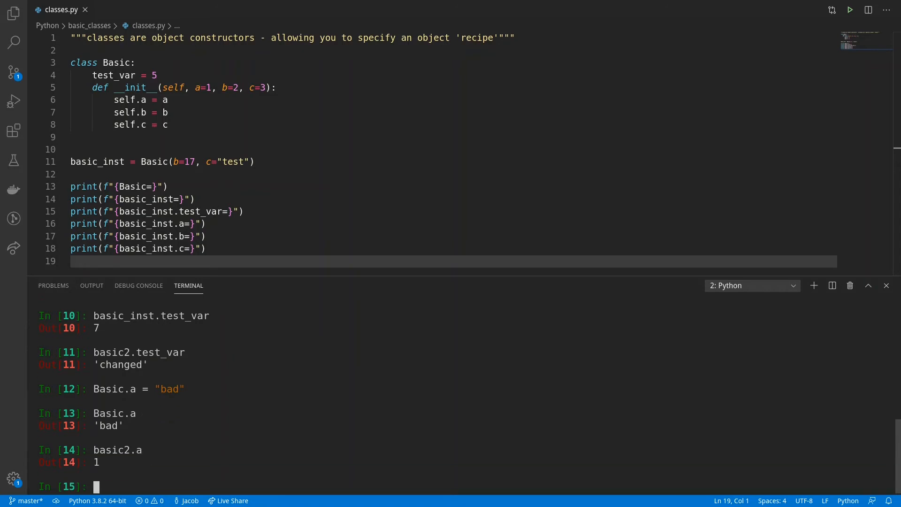
pyautogui.write('basic_insta')
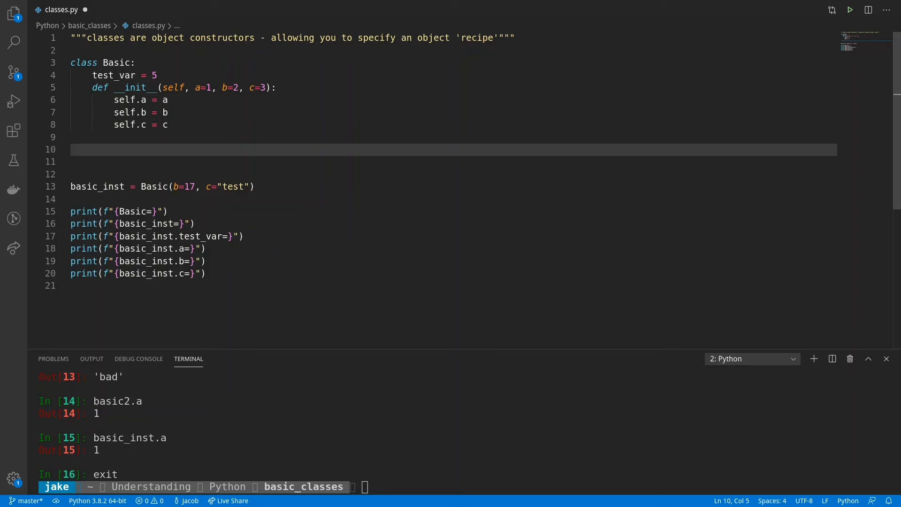
# Write add_all(self) returning self.a + self.b + self.c in the Basic class.
pyautogui.write('def a')
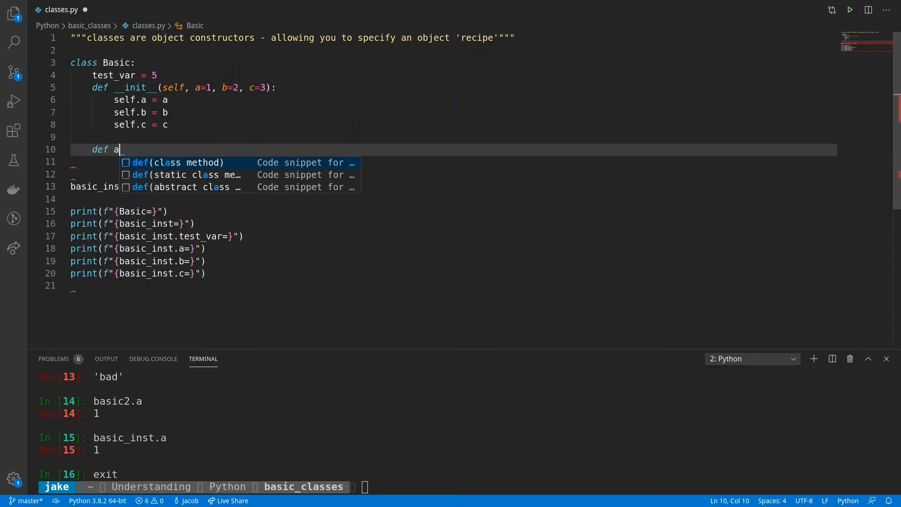
pyautogui.write('dd_all')
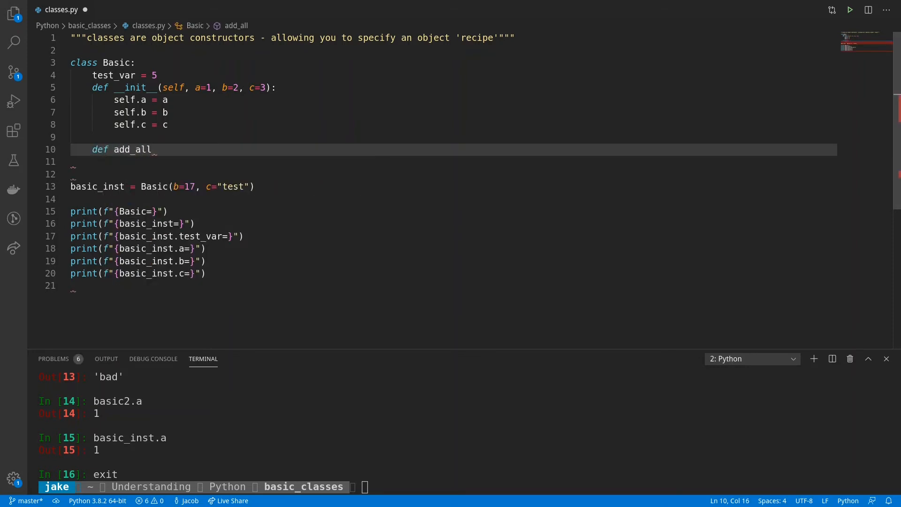
pyautogui.write('(self):')
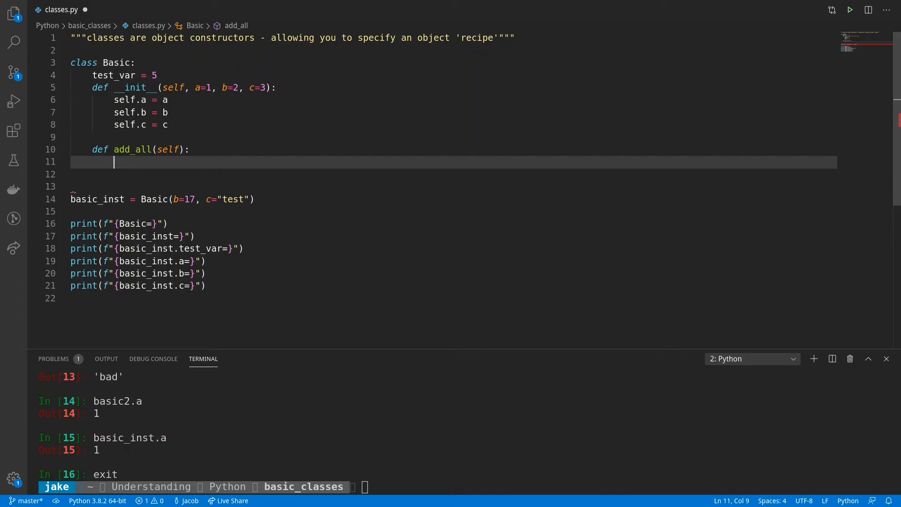
pyautogui.write('return')
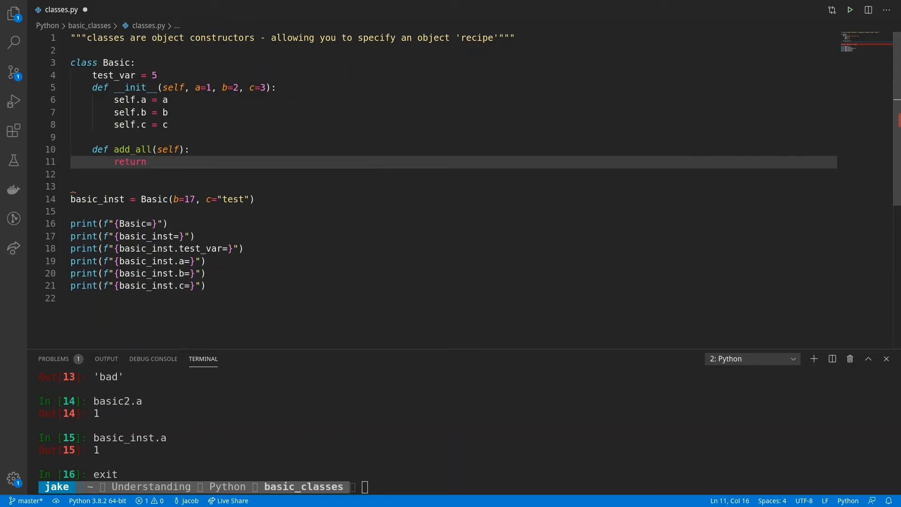
pyautogui.write('self.a + self.b')
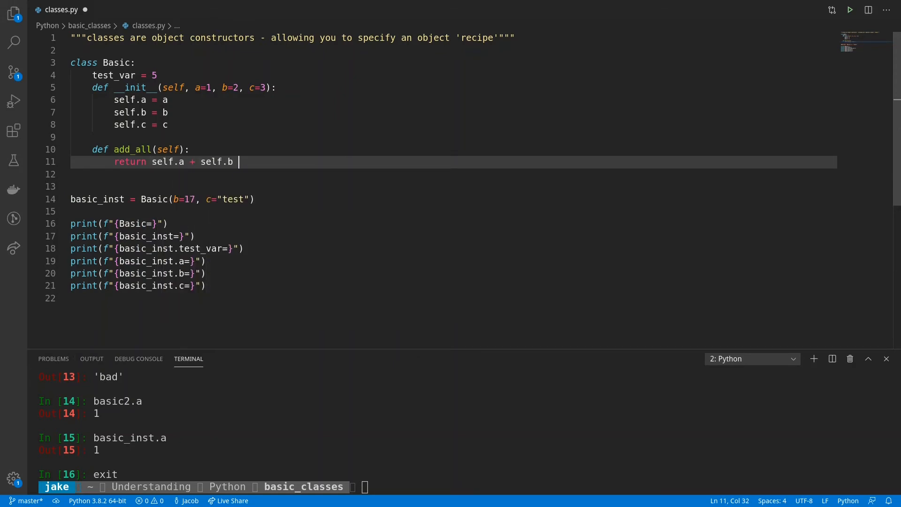
pyautogui.write('+ self.c')
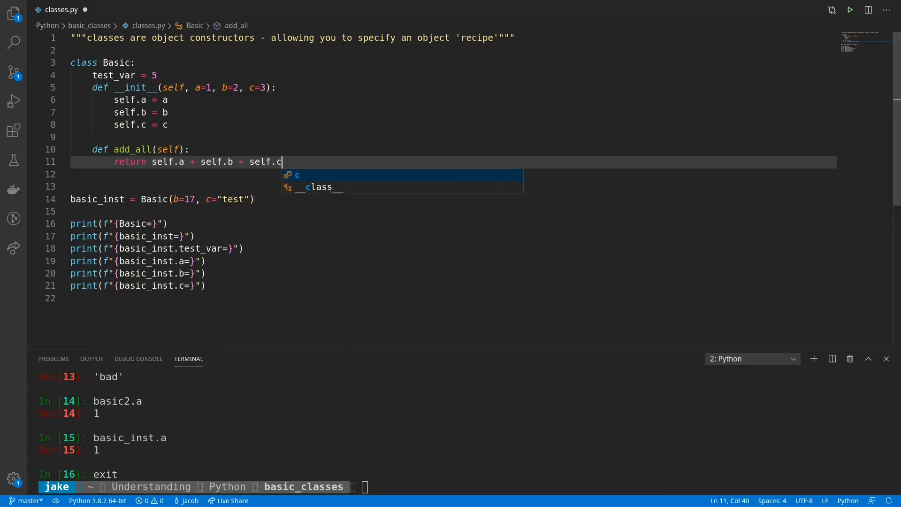
pyautogui.press('enter')
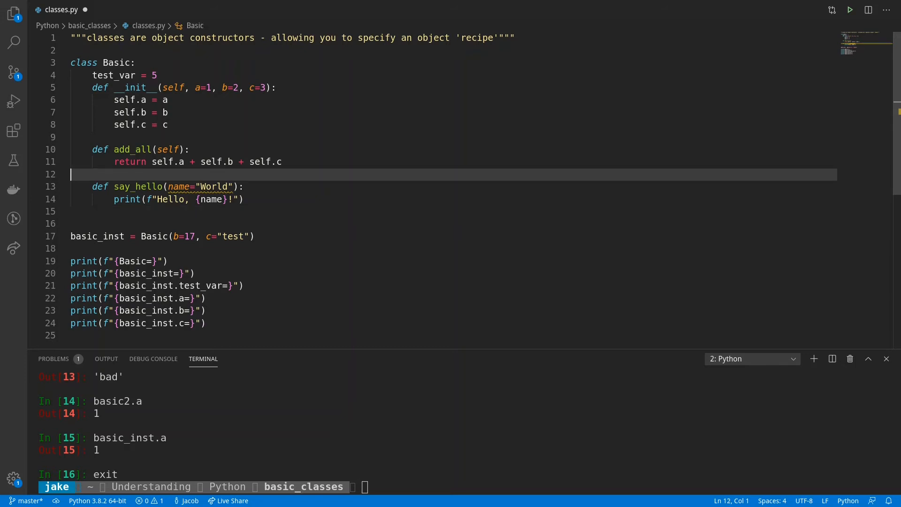
pyautogui.write('@')
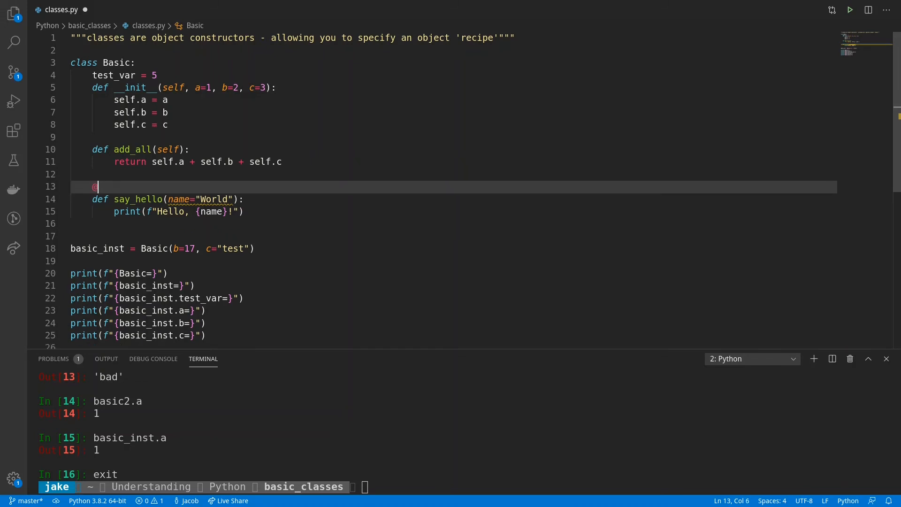
pyautogui.write('staticmethod')
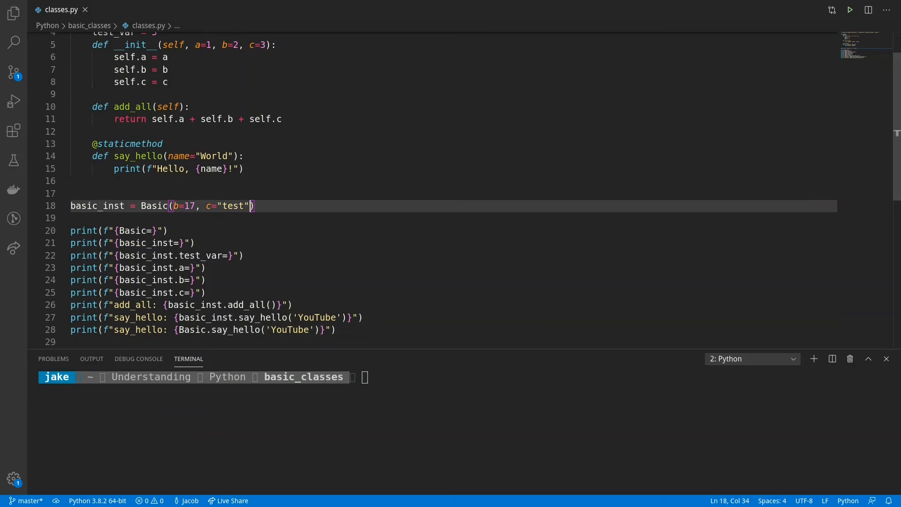
# Build basic_inst with c=23 and run classes.py to see add_all: 41 and Hello, YouTube!
pyautogui.press('BackSpace')
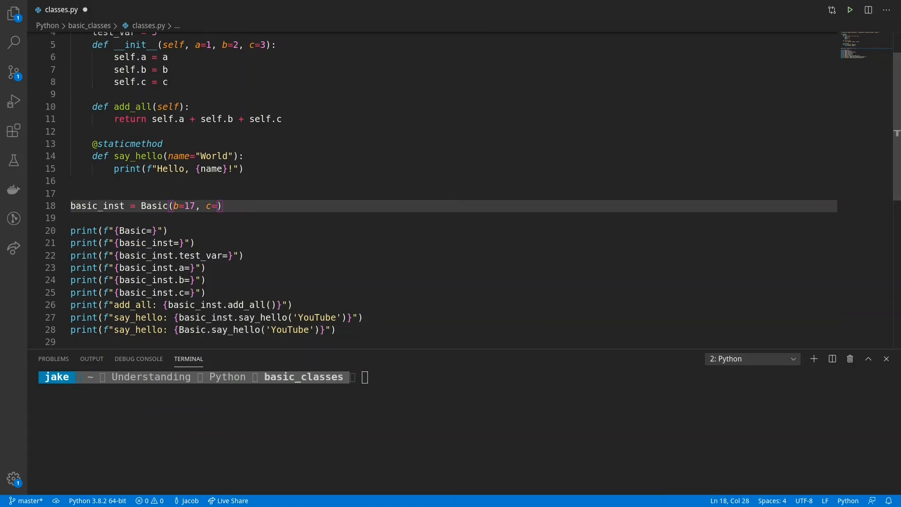
pyautogui.write('23')
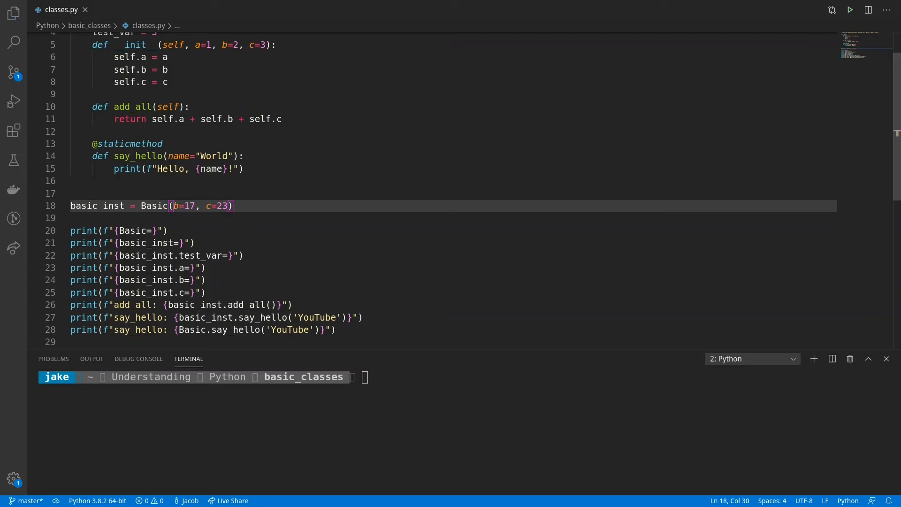
pyautogui.click(281, 119)
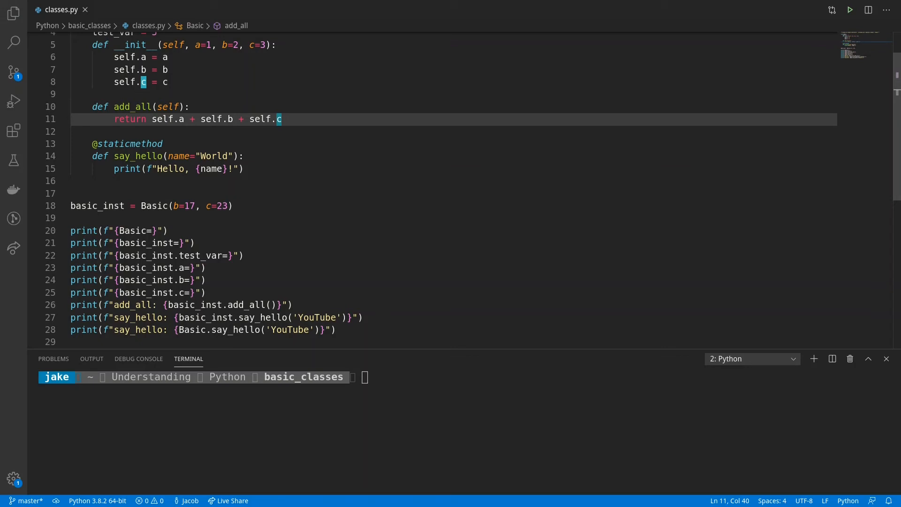
pyautogui.click(336, 330)
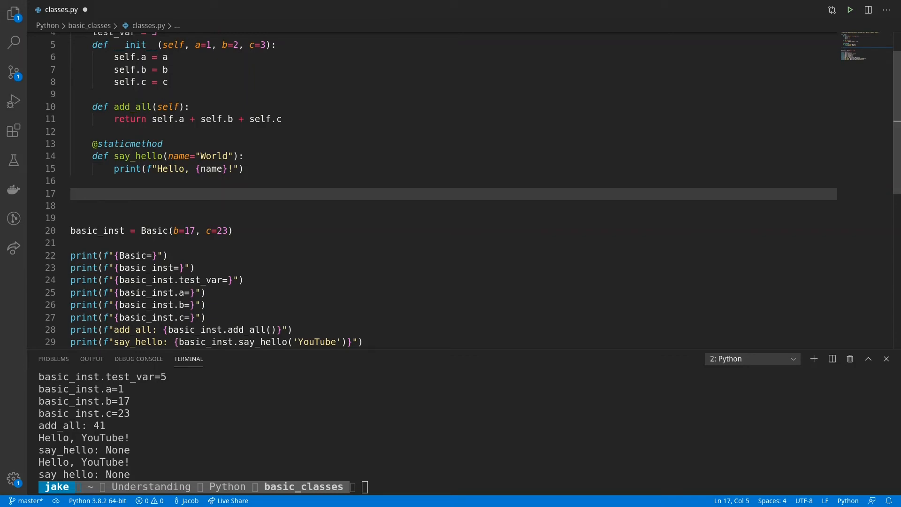
pyautogui.write('@c')
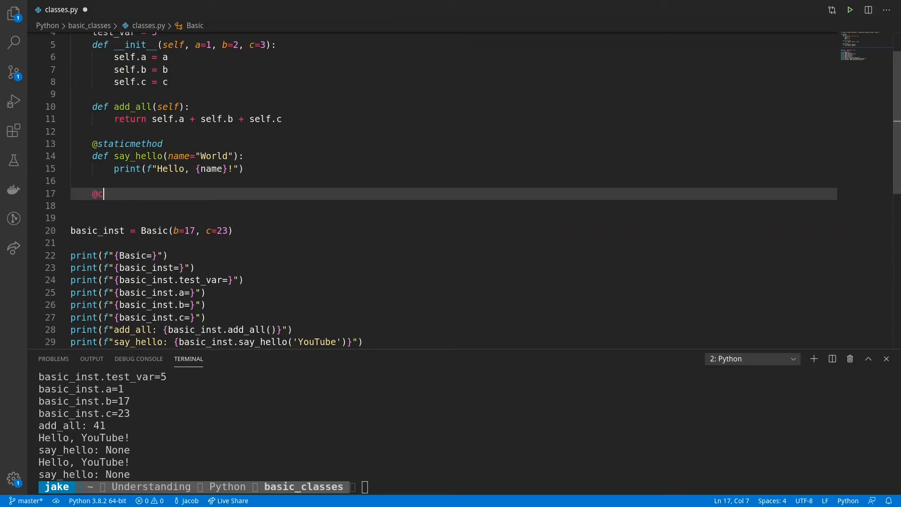
pyautogui.write('lassmethod')
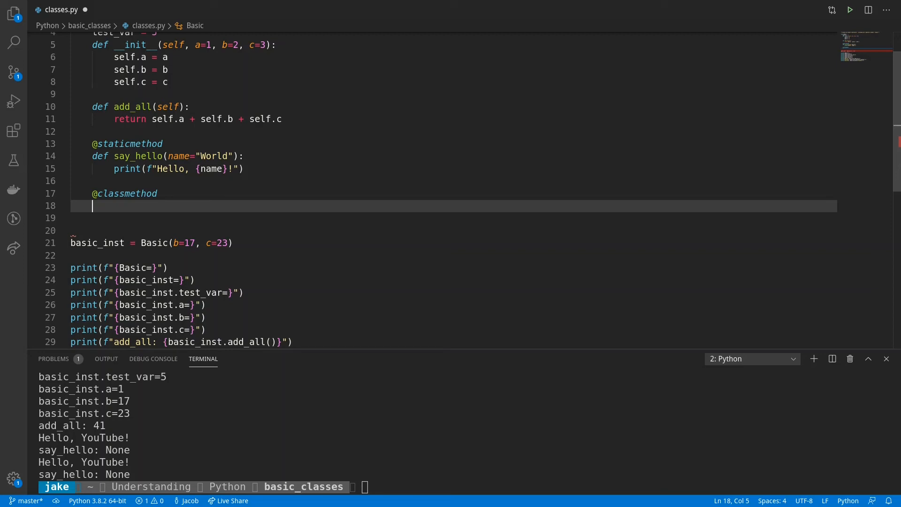
pyautogui.write('def from_d')
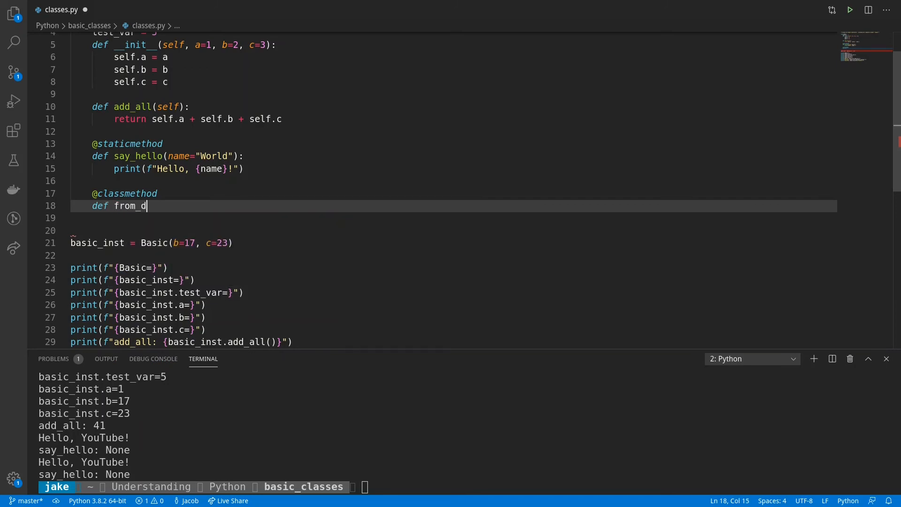
pyautogui.write('ict()')
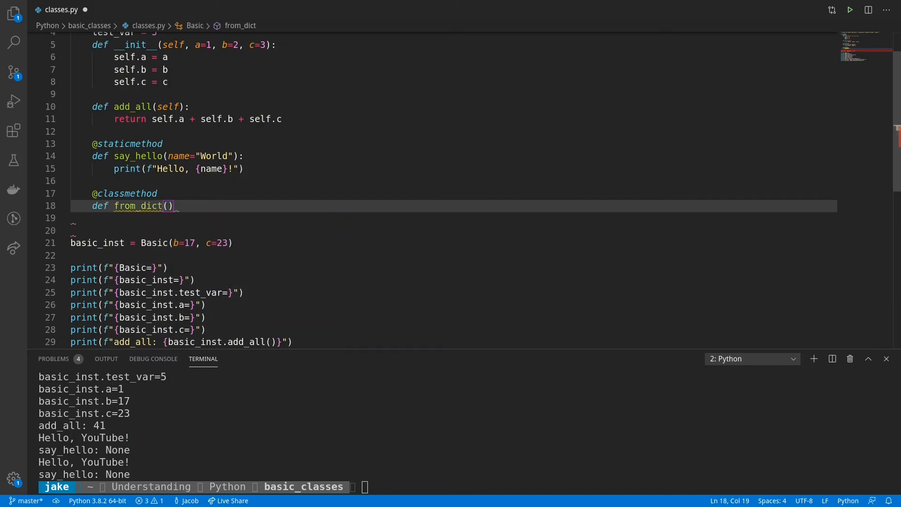
pyautogui.write('cls,')
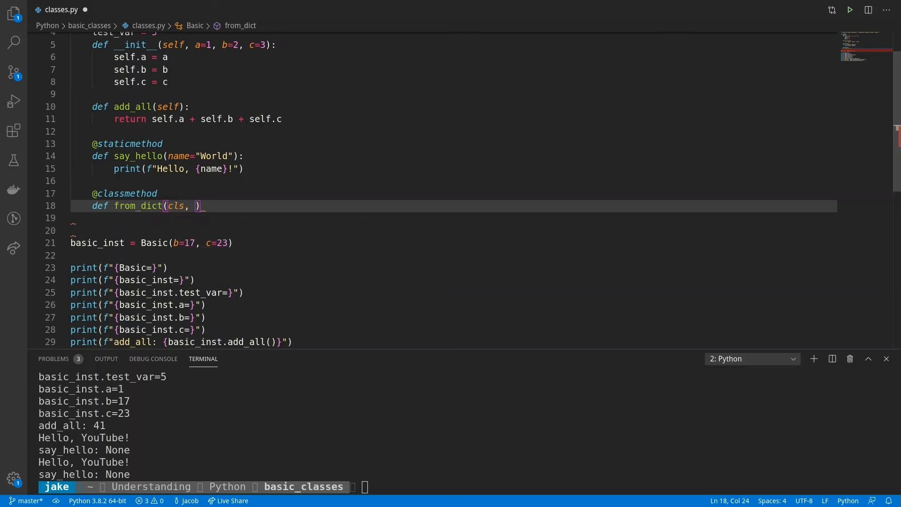
pyautogui.write('arg_dict')
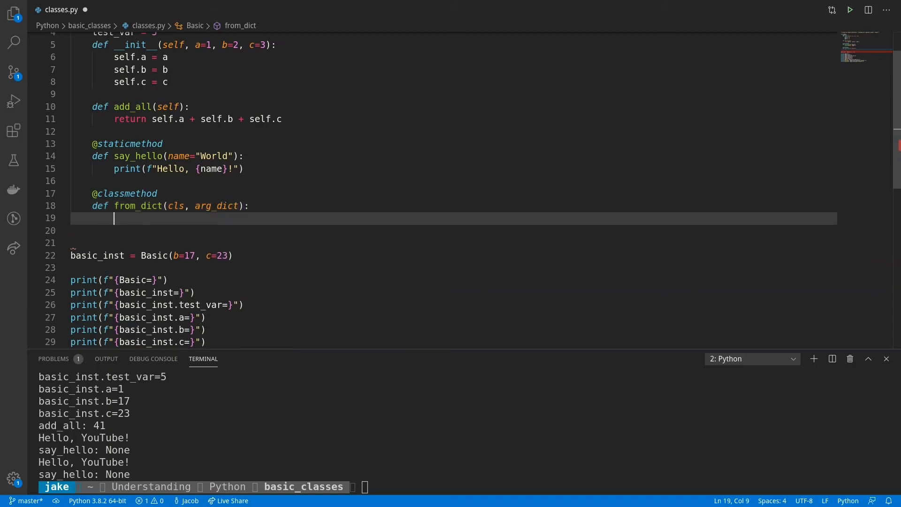
# Make from_dict return cls(**arg_dict) and start a new line below basic_inst.
pyautogui.write('r')
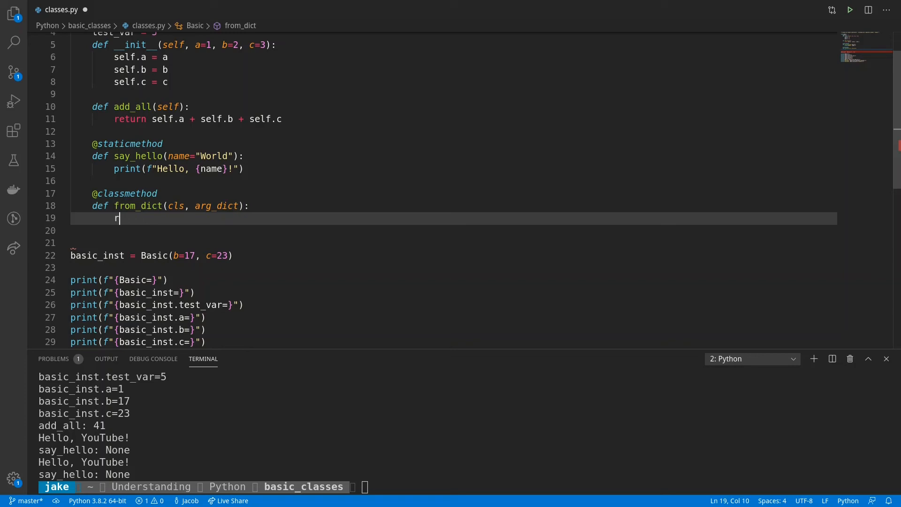
pyautogui.write('eturn c')
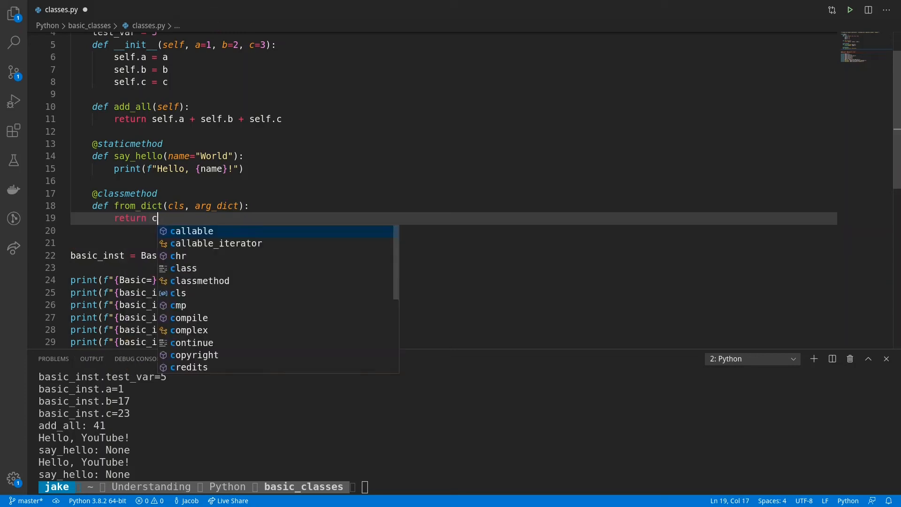
pyautogui.write('ls(')
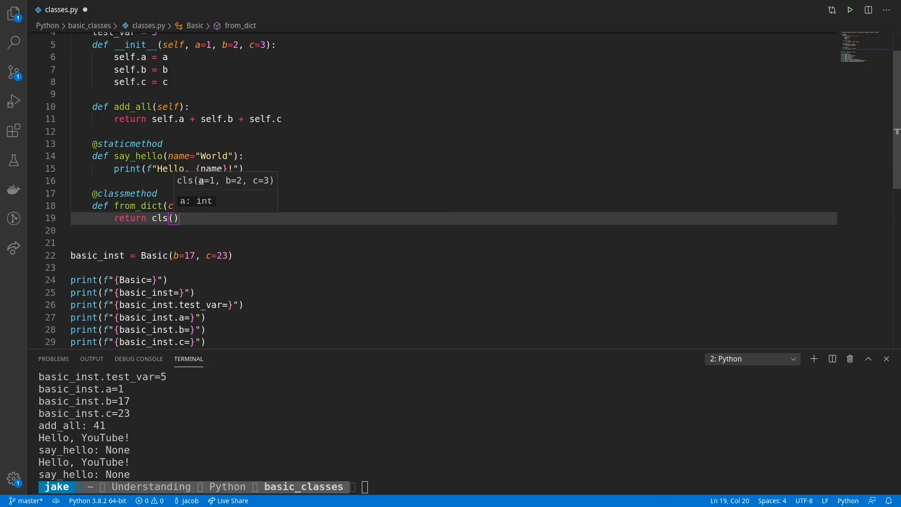
pyautogui.write('**')
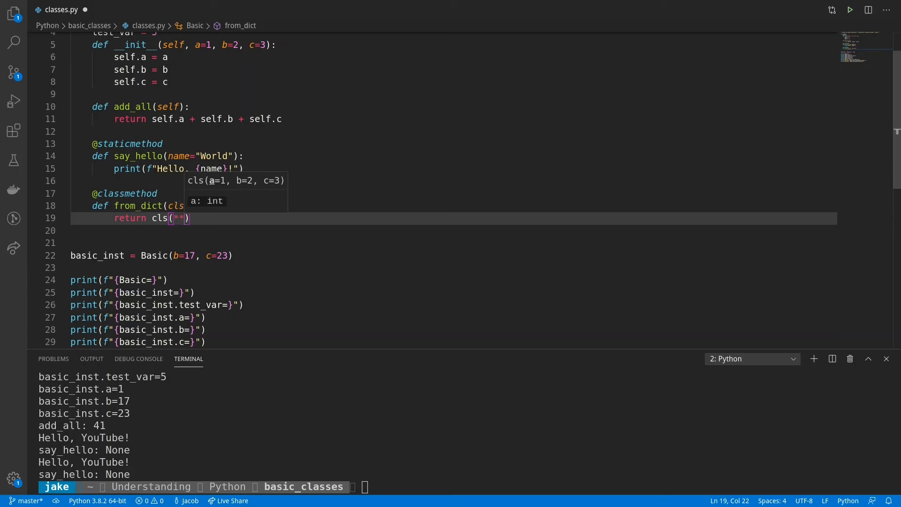
pyautogui.write('arg_dict')
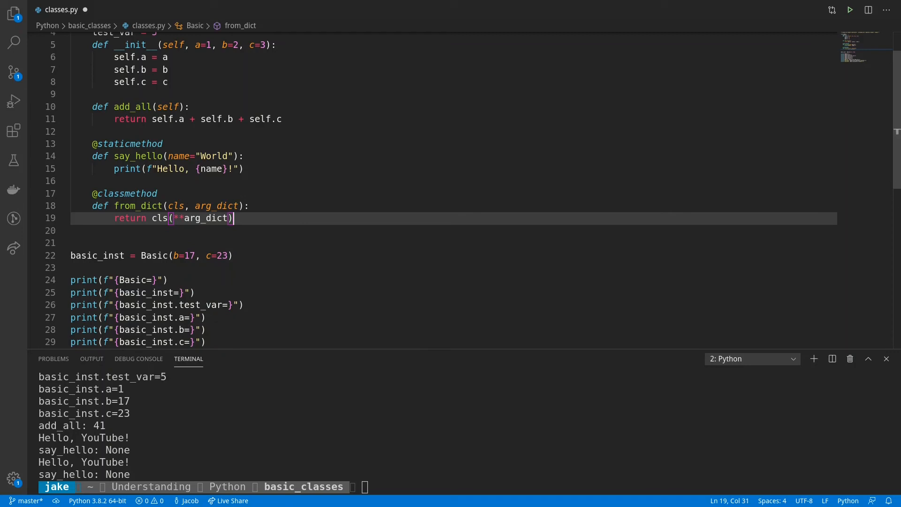
pyautogui.press('Down')
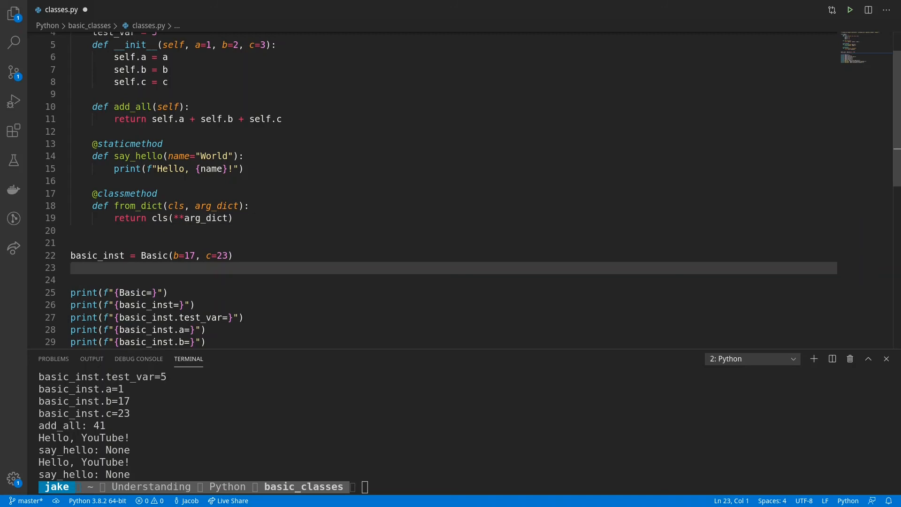
# Write alt_inst = Basic.from_dict({"a":7, "b": 8, "c": 9}).
pyautogui.write('alt_inst =')
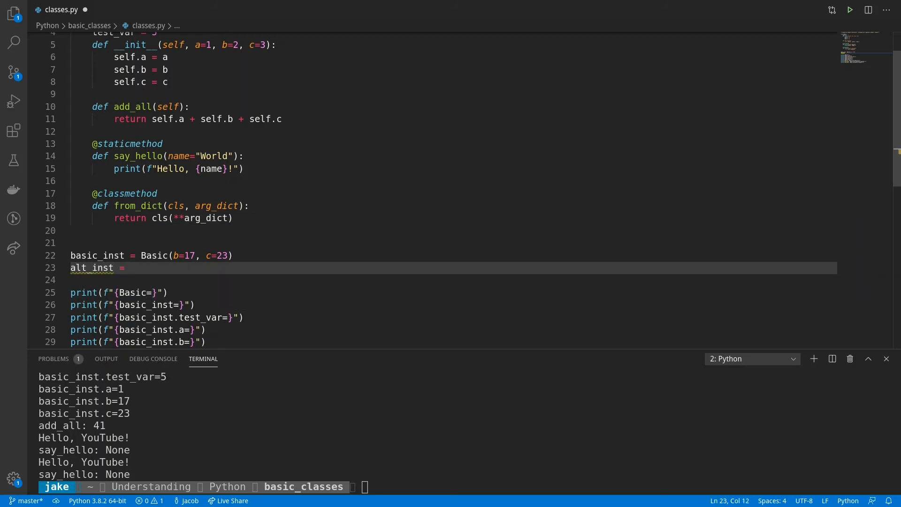
pyautogui.write('Basi')
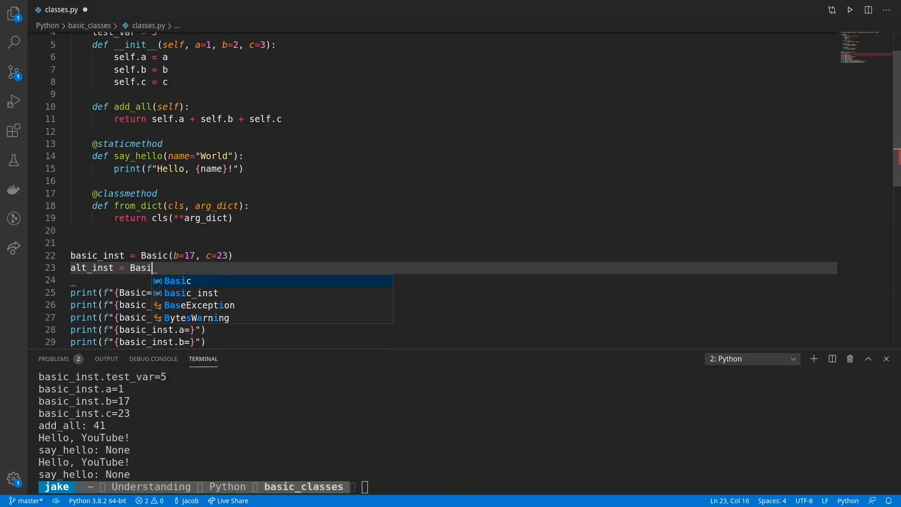
pyautogui.write('c.from_dict(')
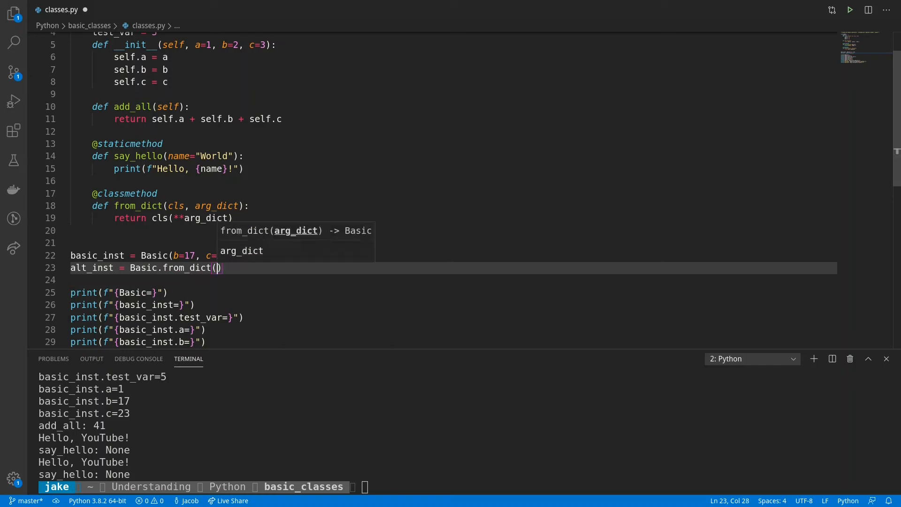
pyautogui.write('{}')
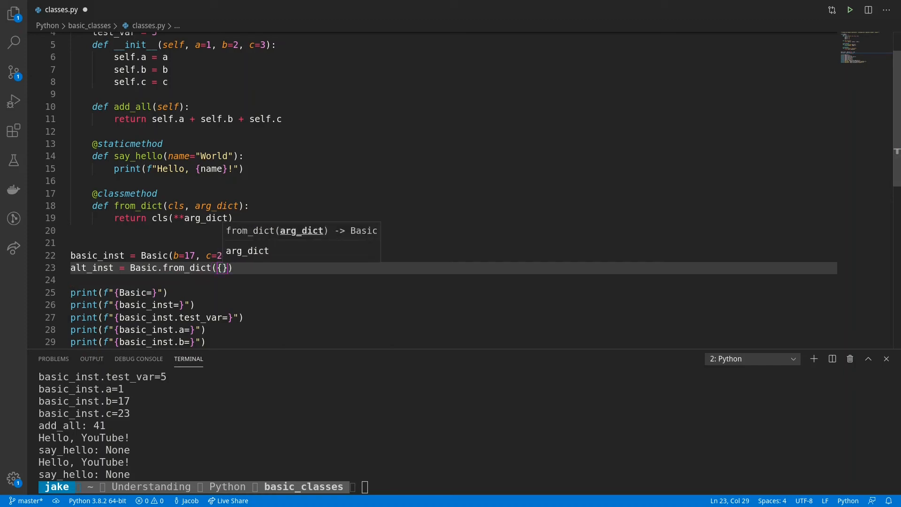
pyautogui.write('"a"')
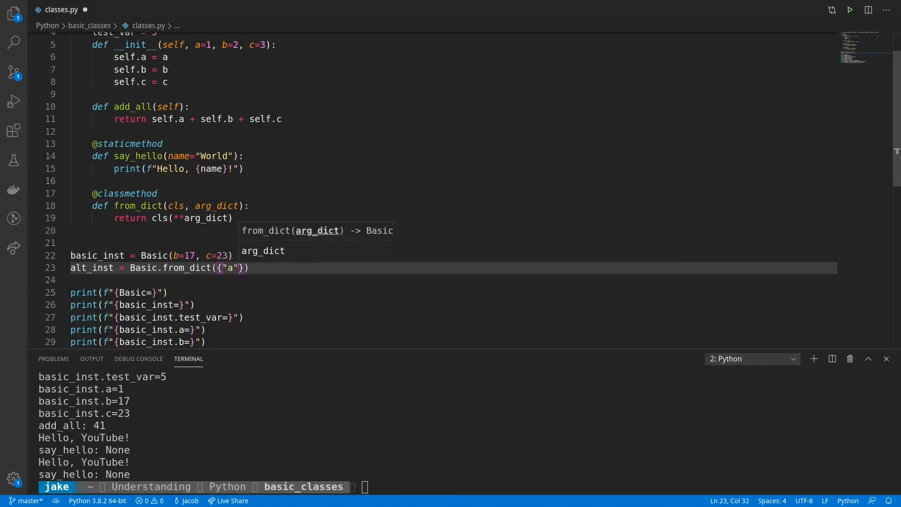
pyautogui.write(':7')
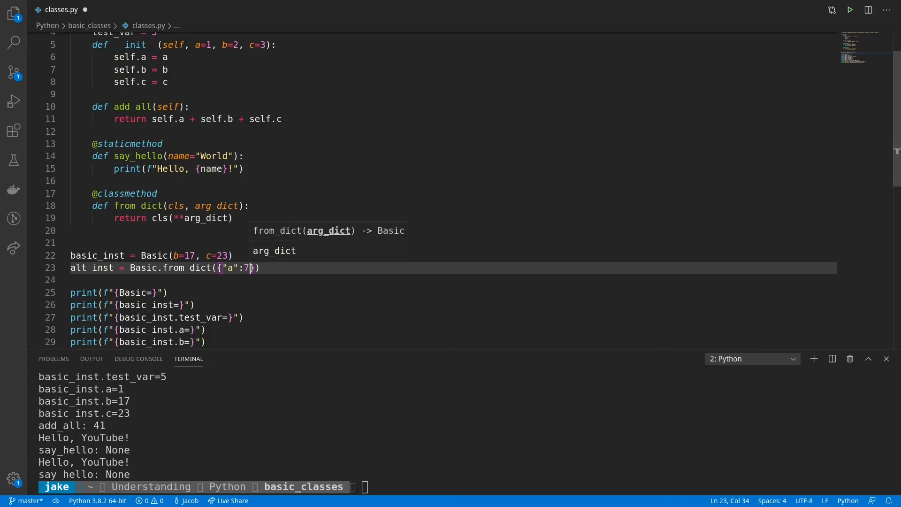
pyautogui.write(', "b": 8')
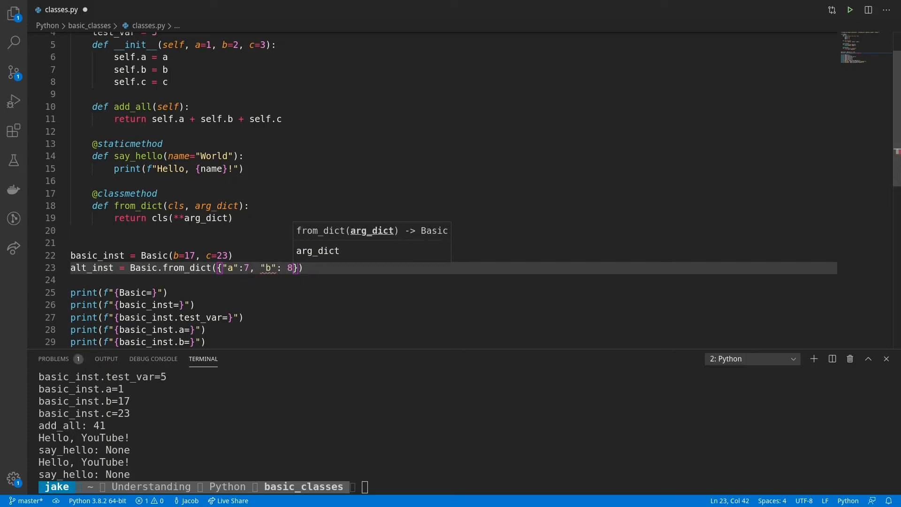
pyautogui.write(', "c"')
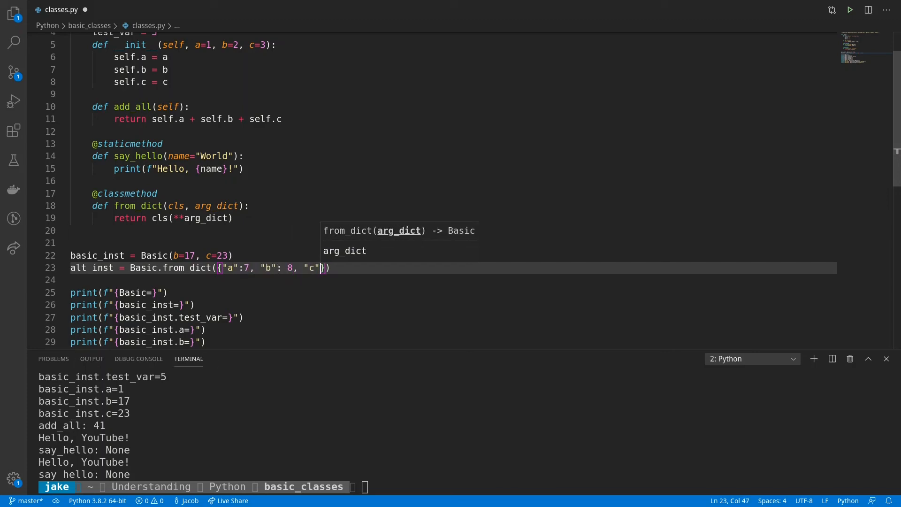
pyautogui.write(': 9')
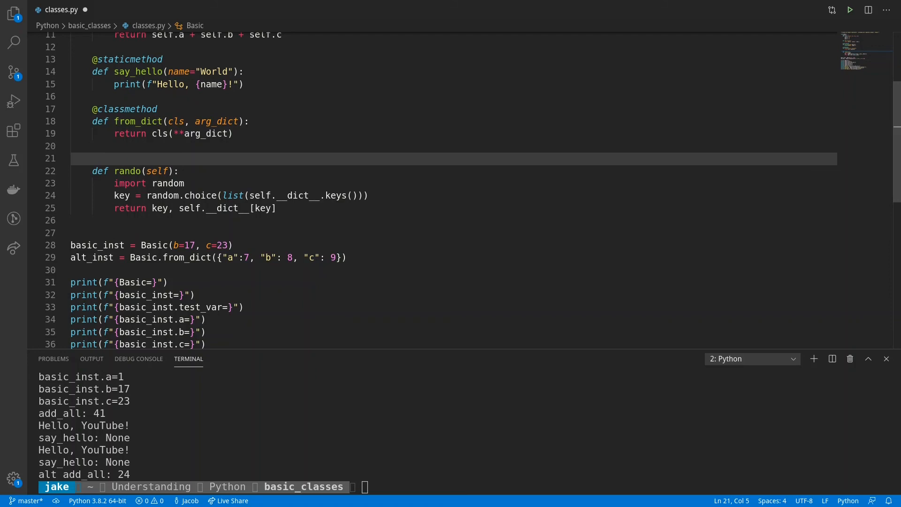
pyautogui.write('@property')
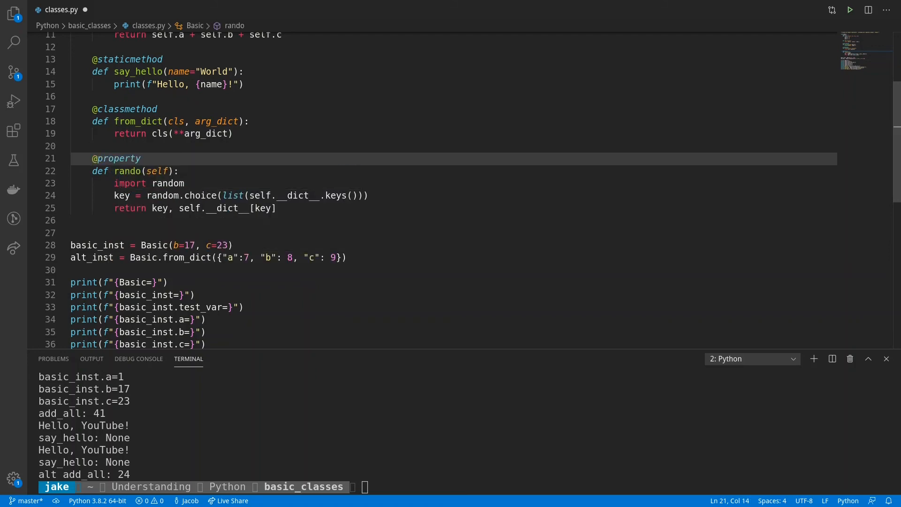